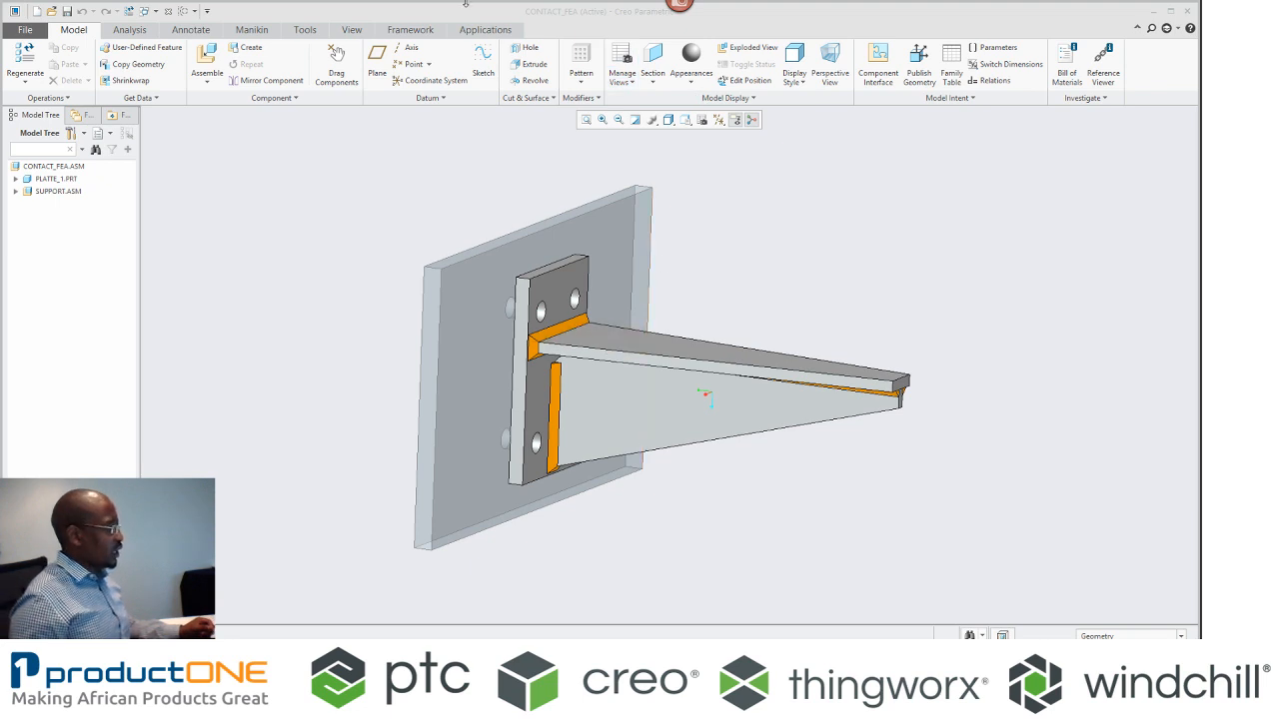
Enter Creo Simulate structure mode from the Applications ribbon.
click(483, 30)
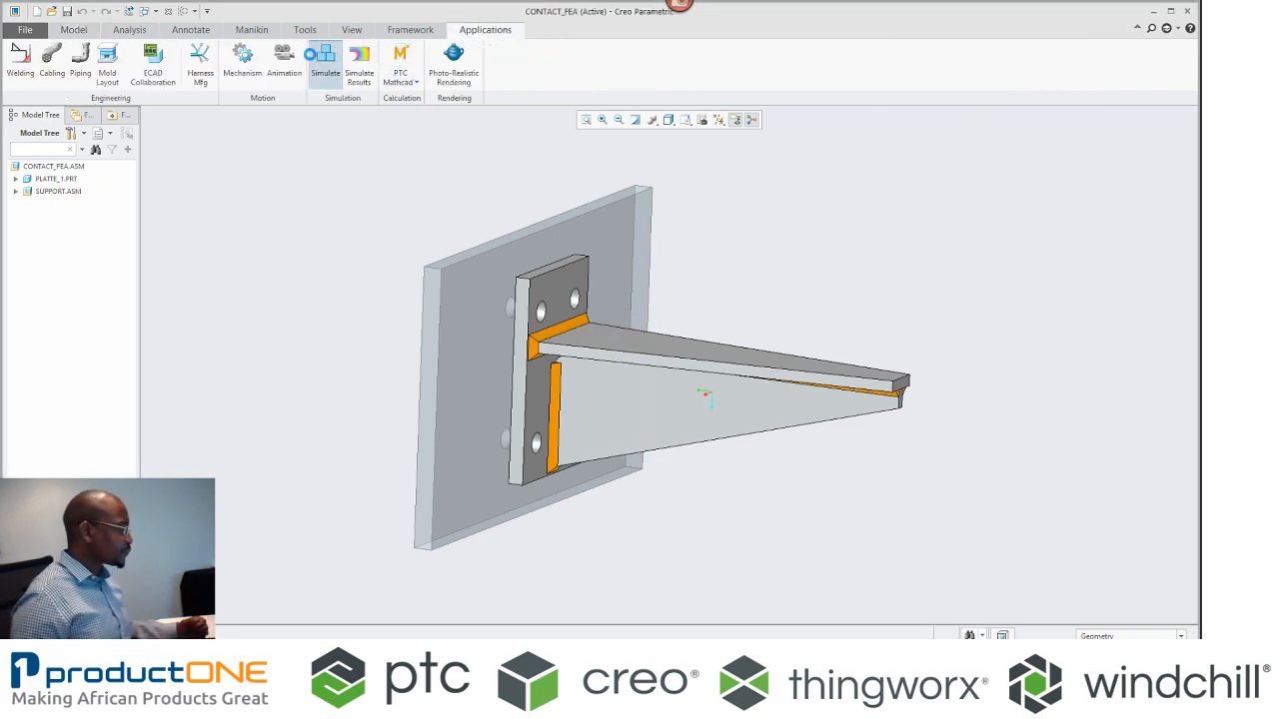
click(324, 60)
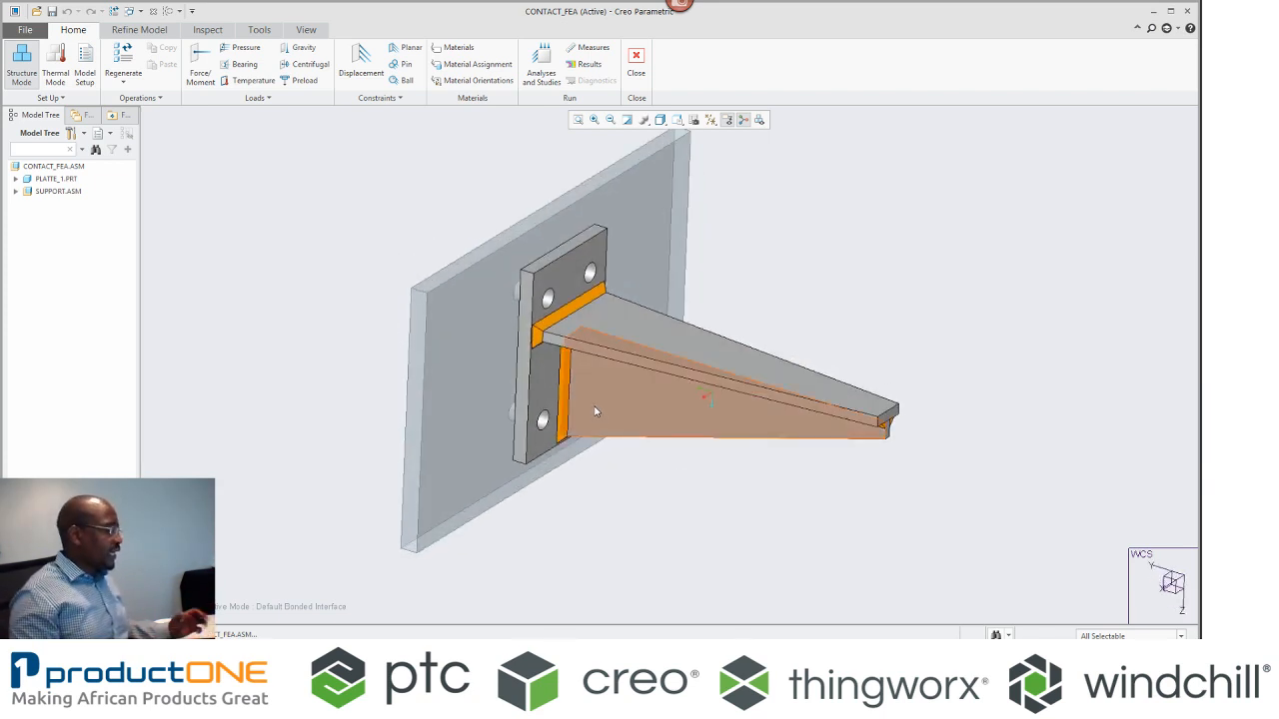
mouse_move(595, 412)
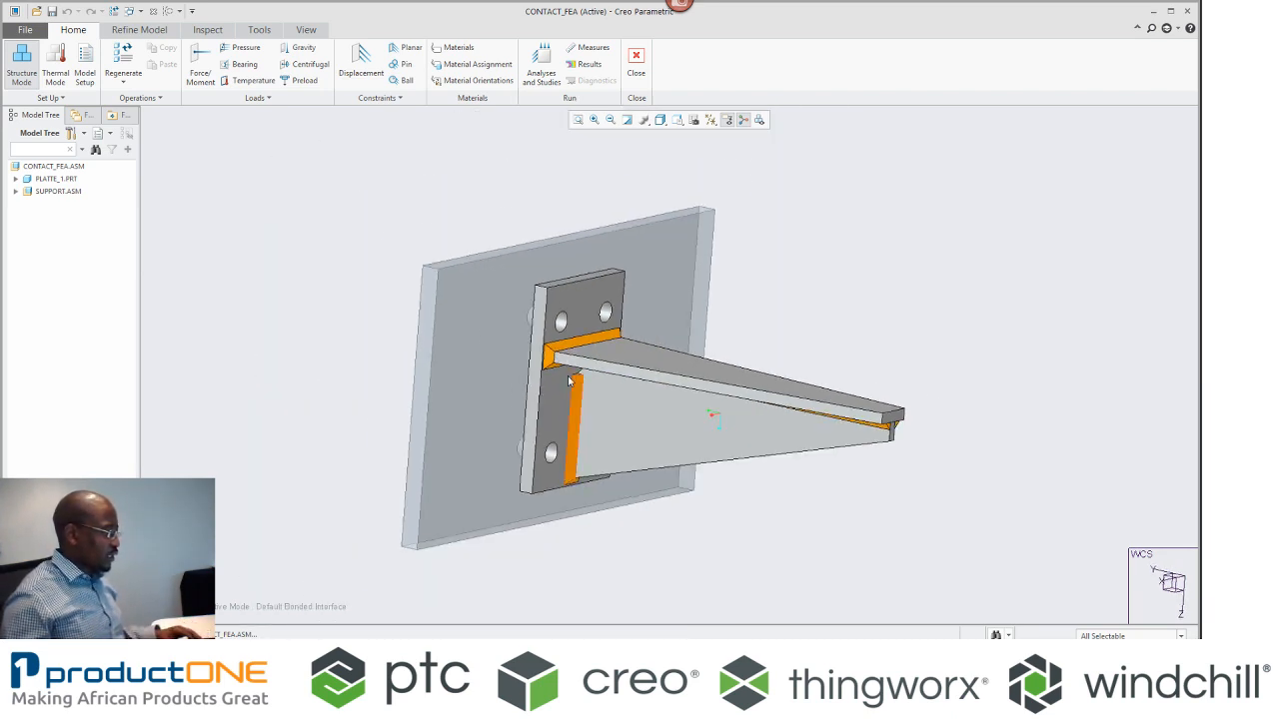
Review the simulation geometry from Refine Model, showing the bracket as shell surfaces.
click(140, 30)
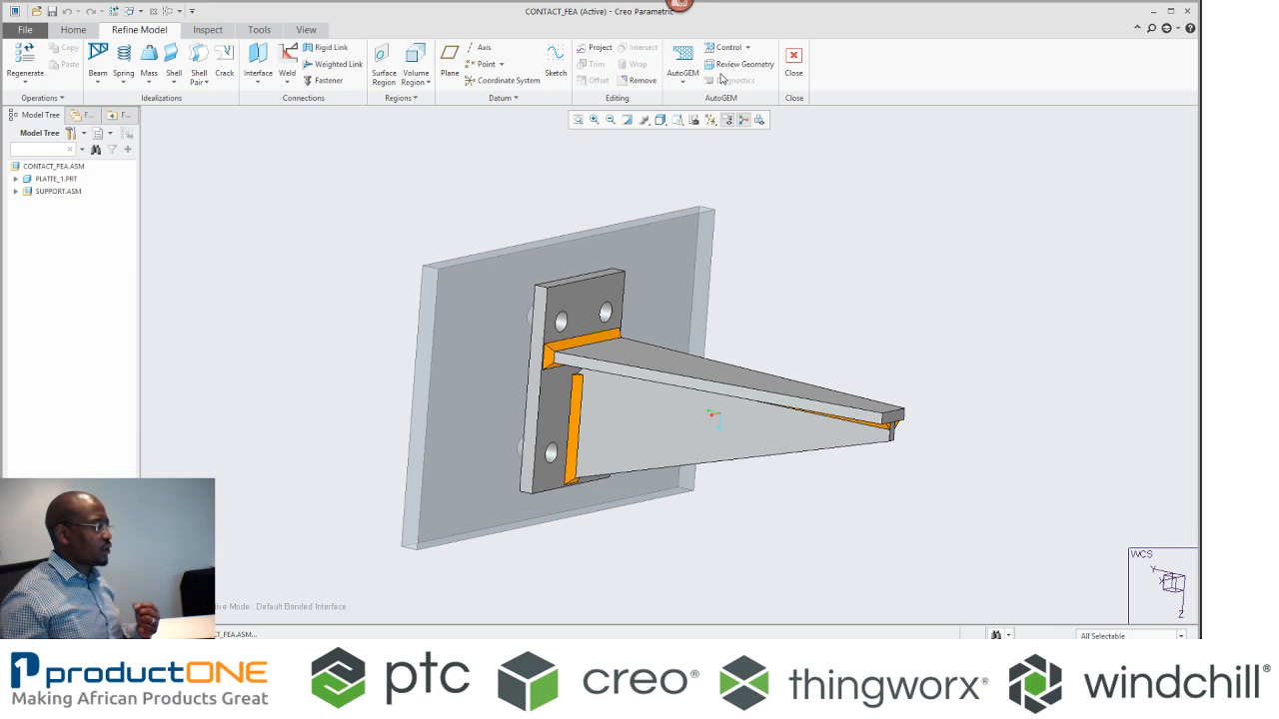
click(743, 64)
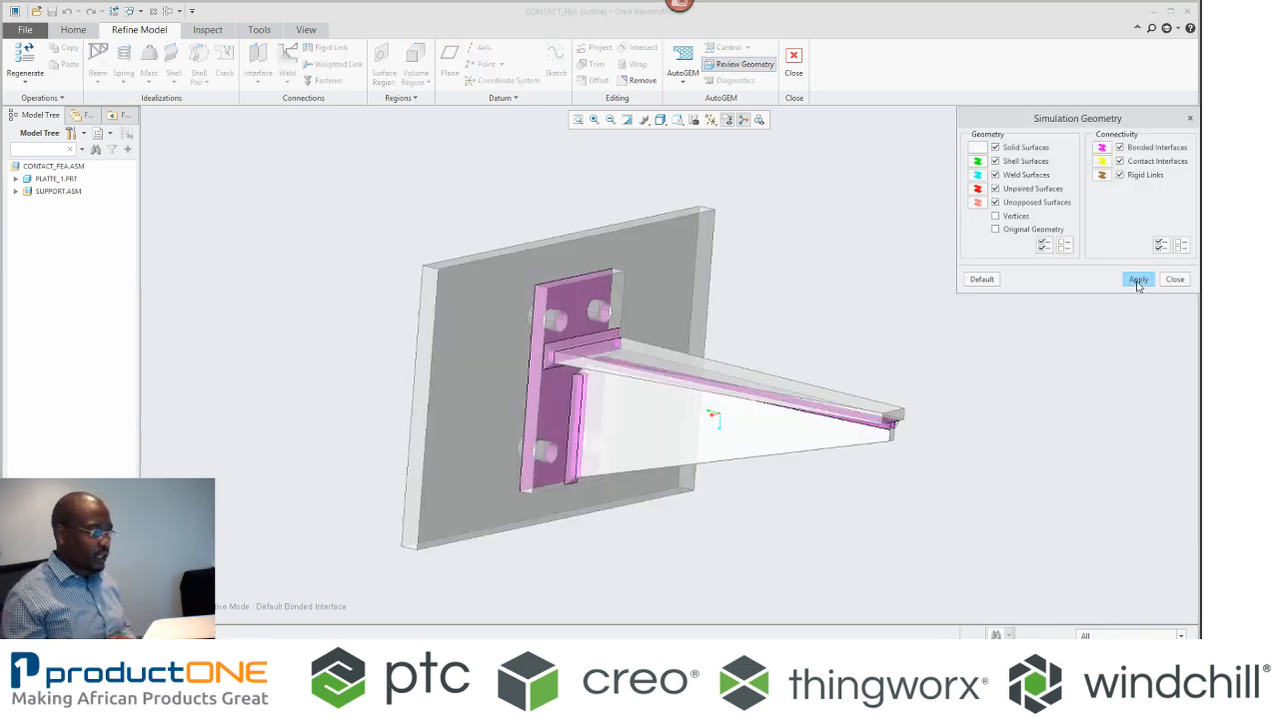
mouse_move(1139, 280)
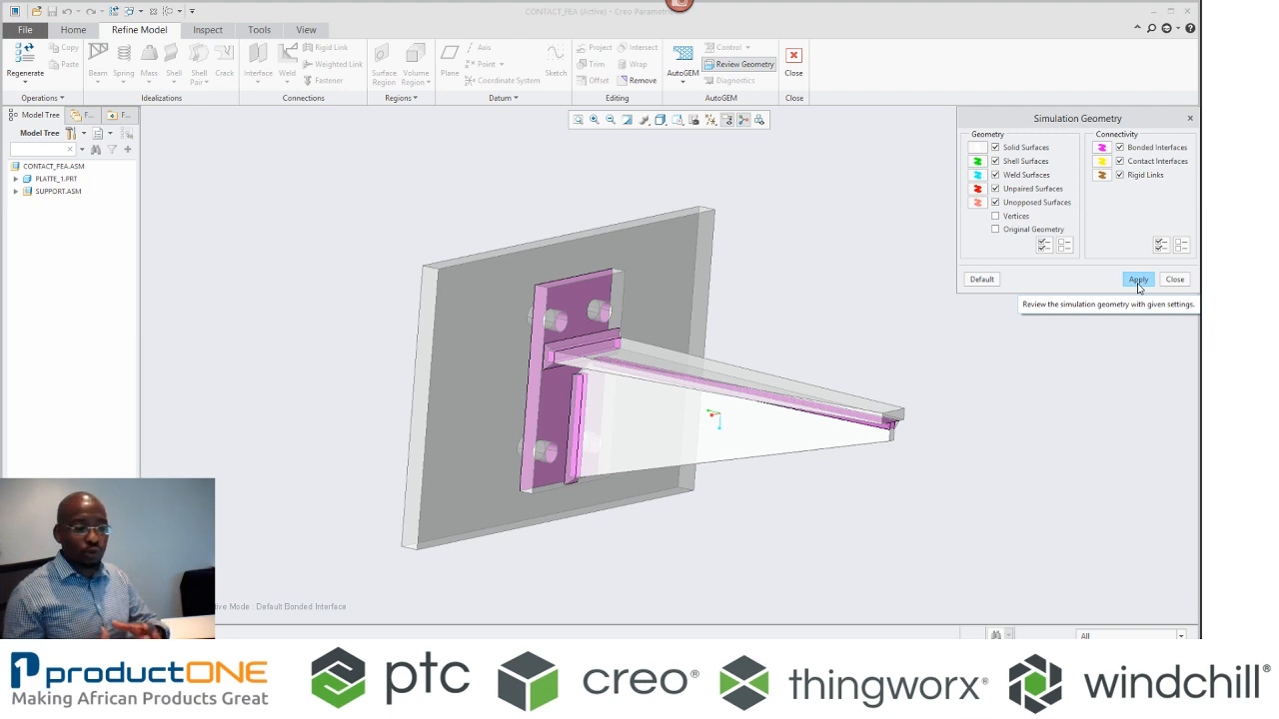
drag(1076, 118, 1047, 132)
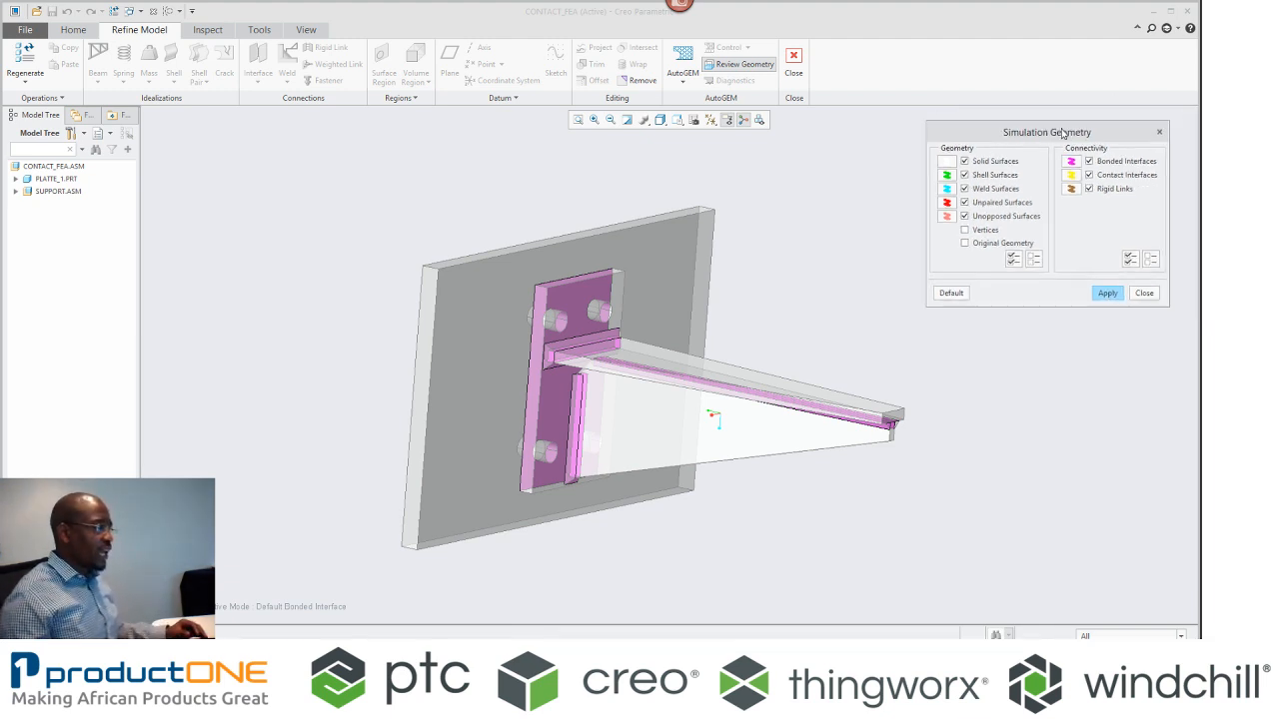
drag(1047, 132, 981, 156)
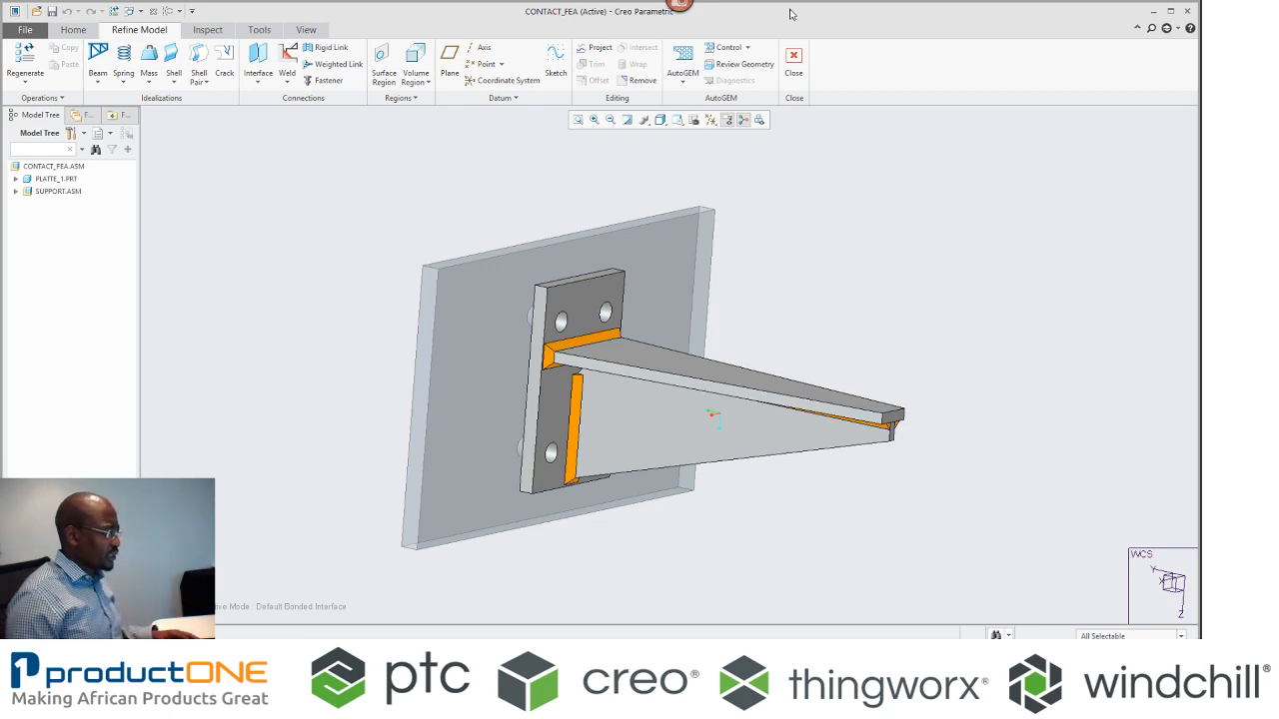
click(744, 64)
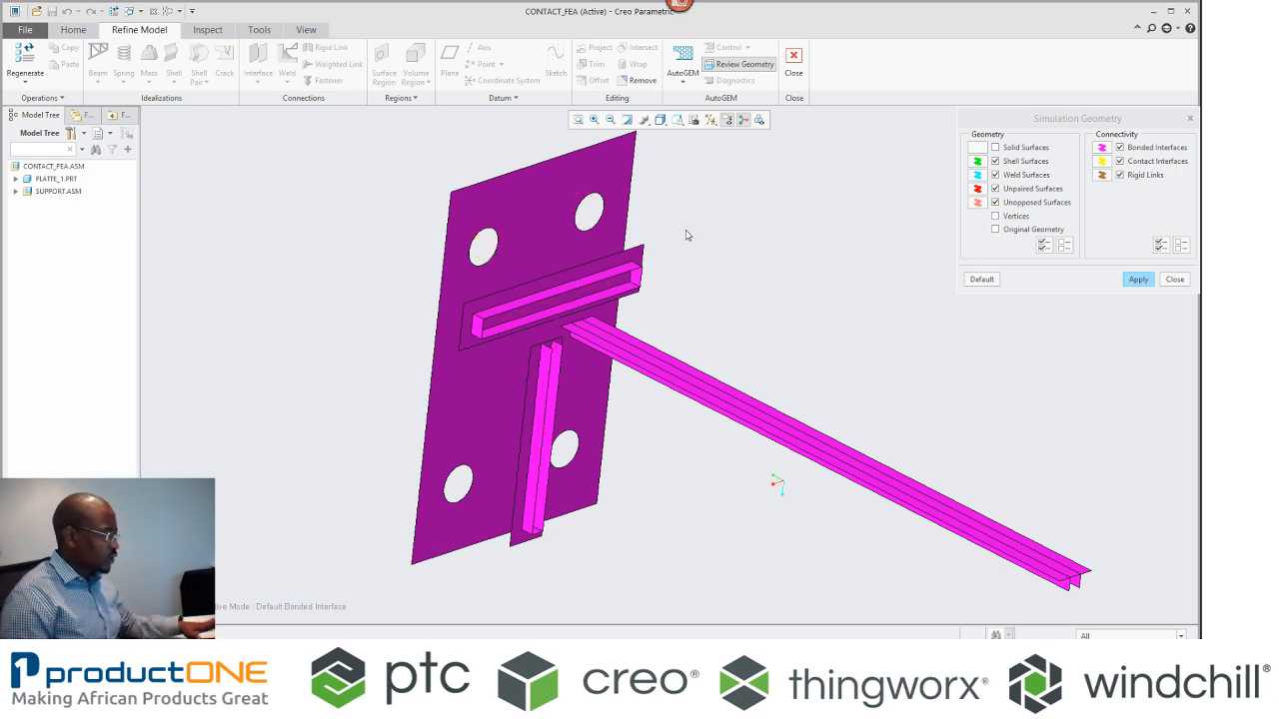
Define a Free interface between two contacting plate surfaces of the bracket.
click(1175, 280)
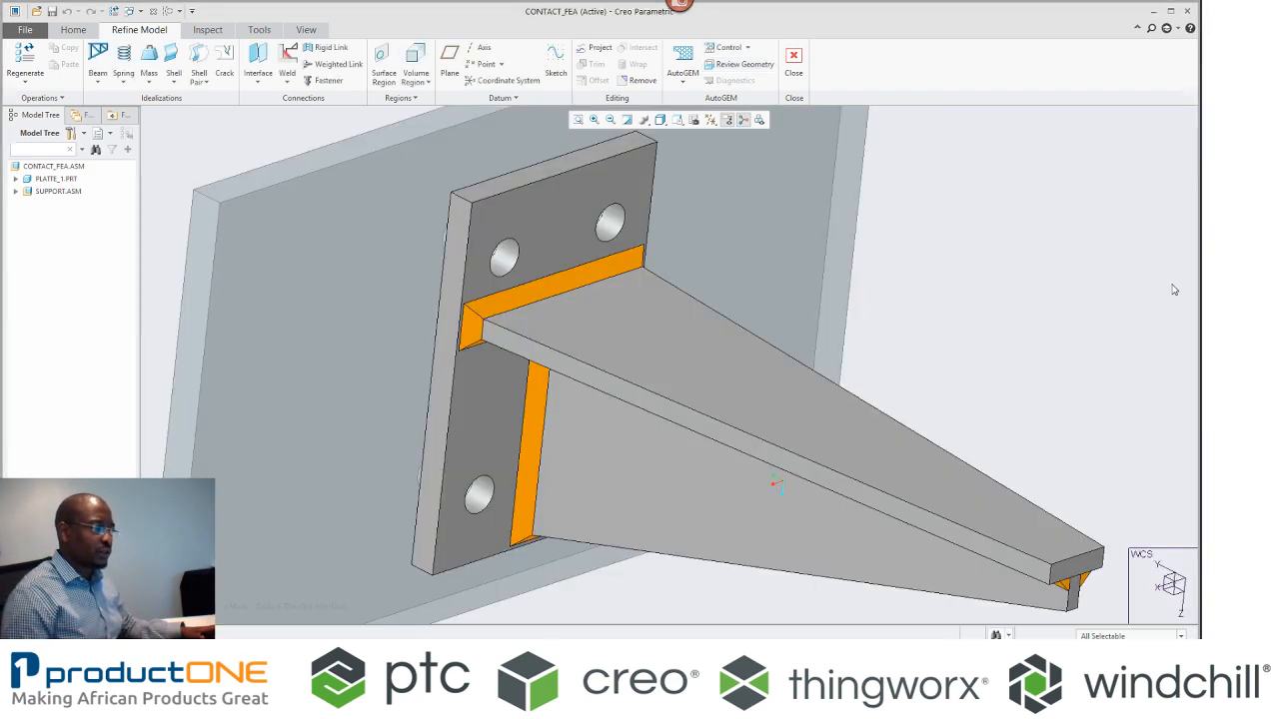
mouse_move(200, 56)
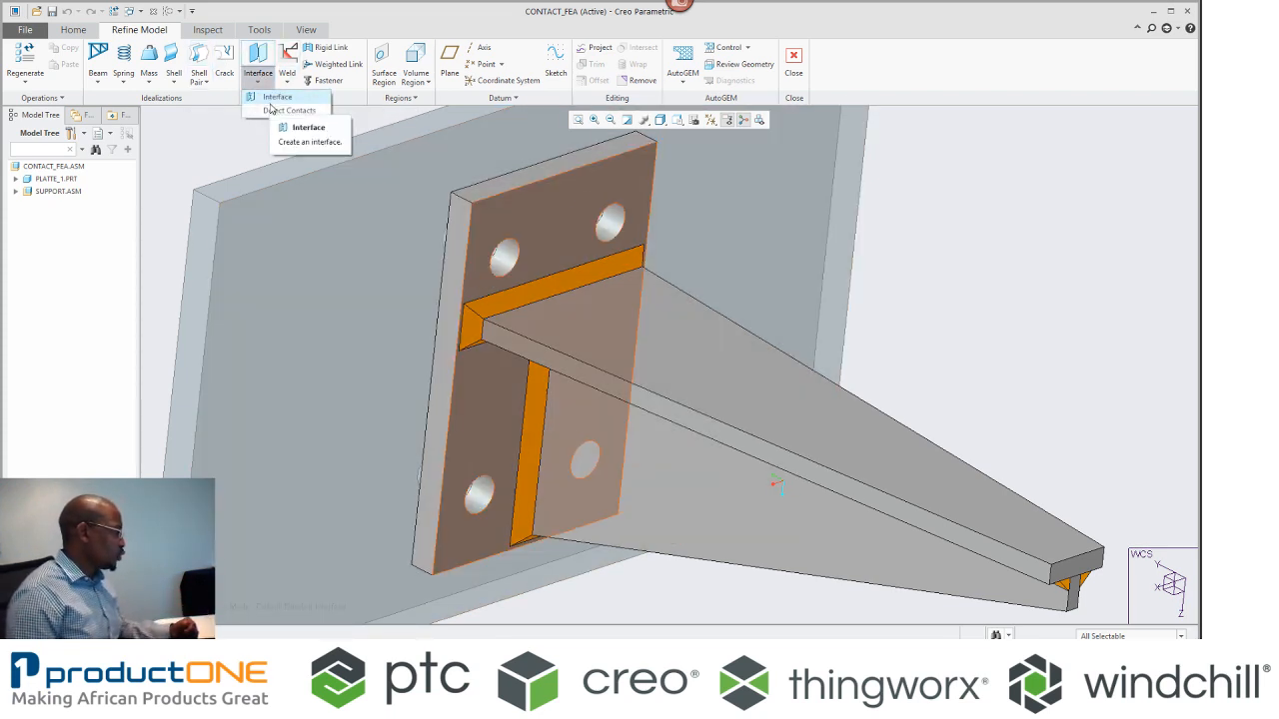
click(307, 128)
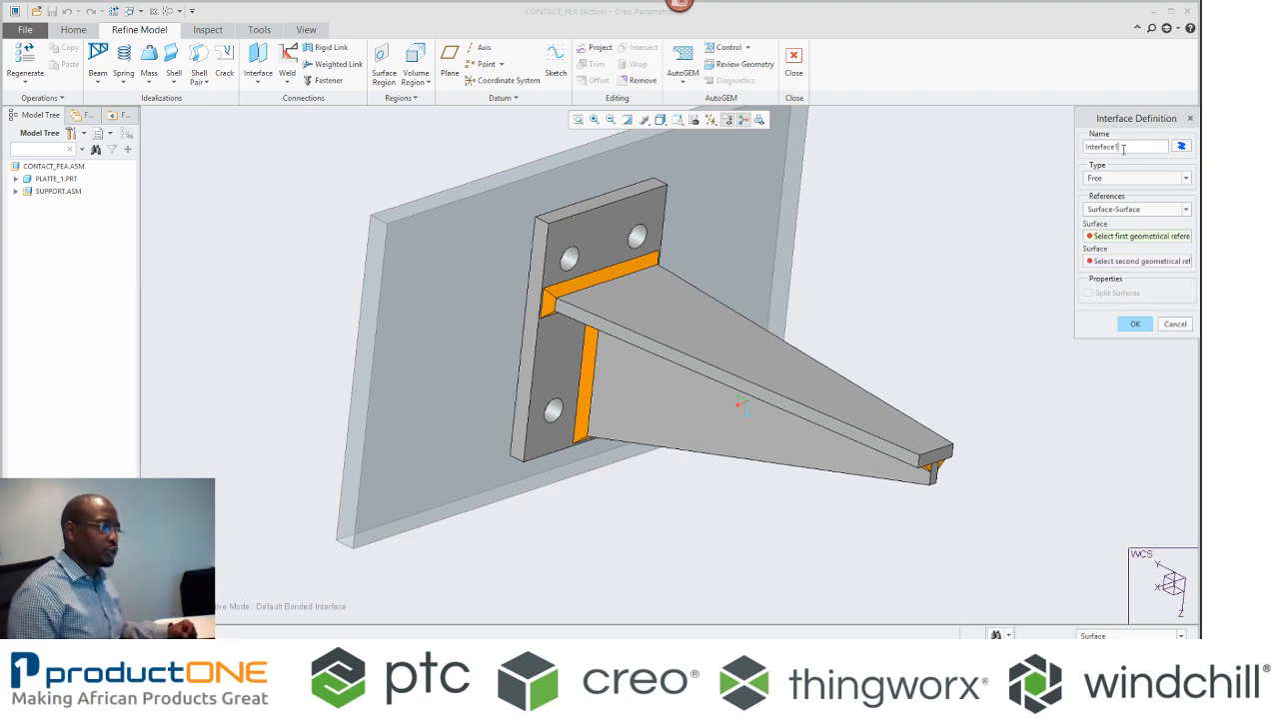
mouse_move(683, 315)
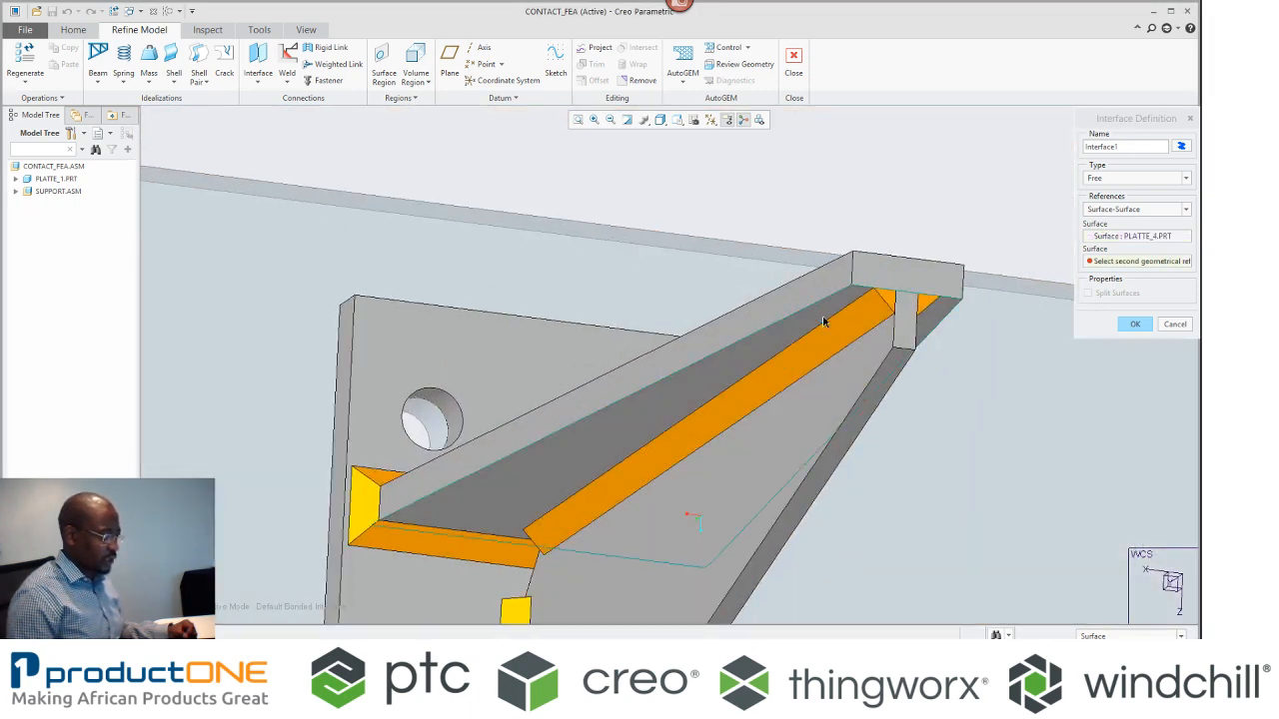
click(823, 320)
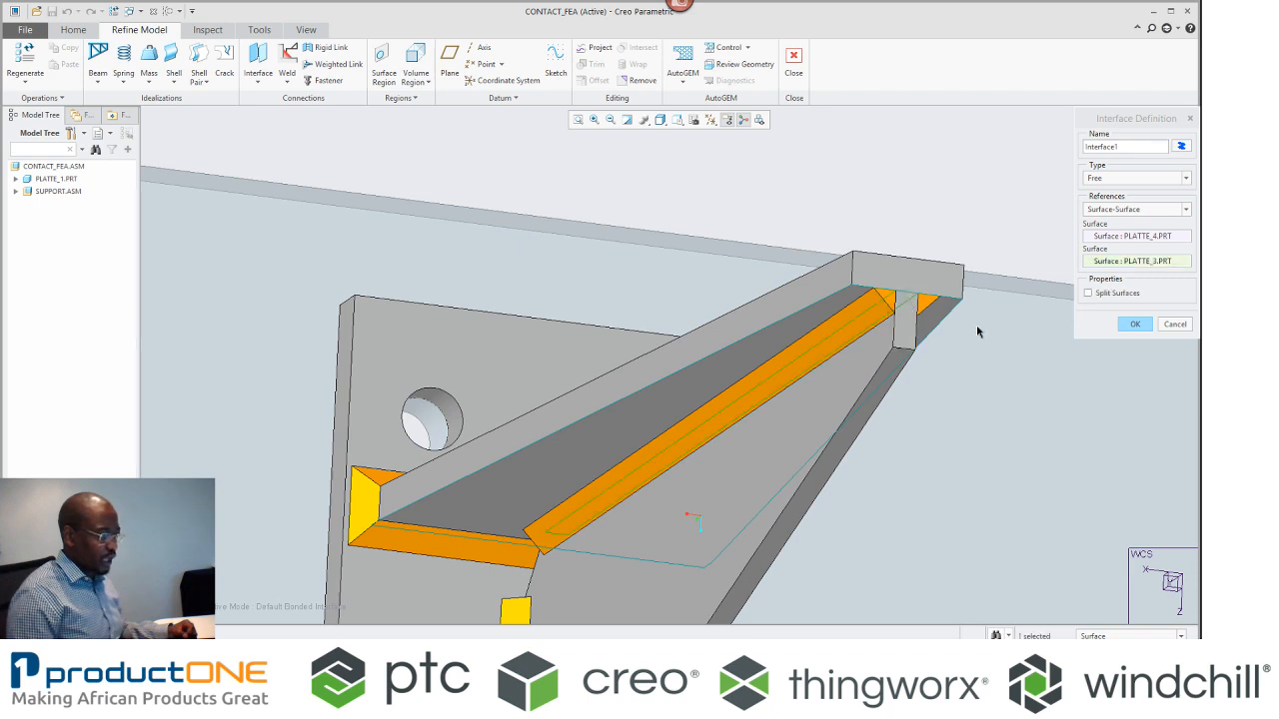
click(1135, 324)
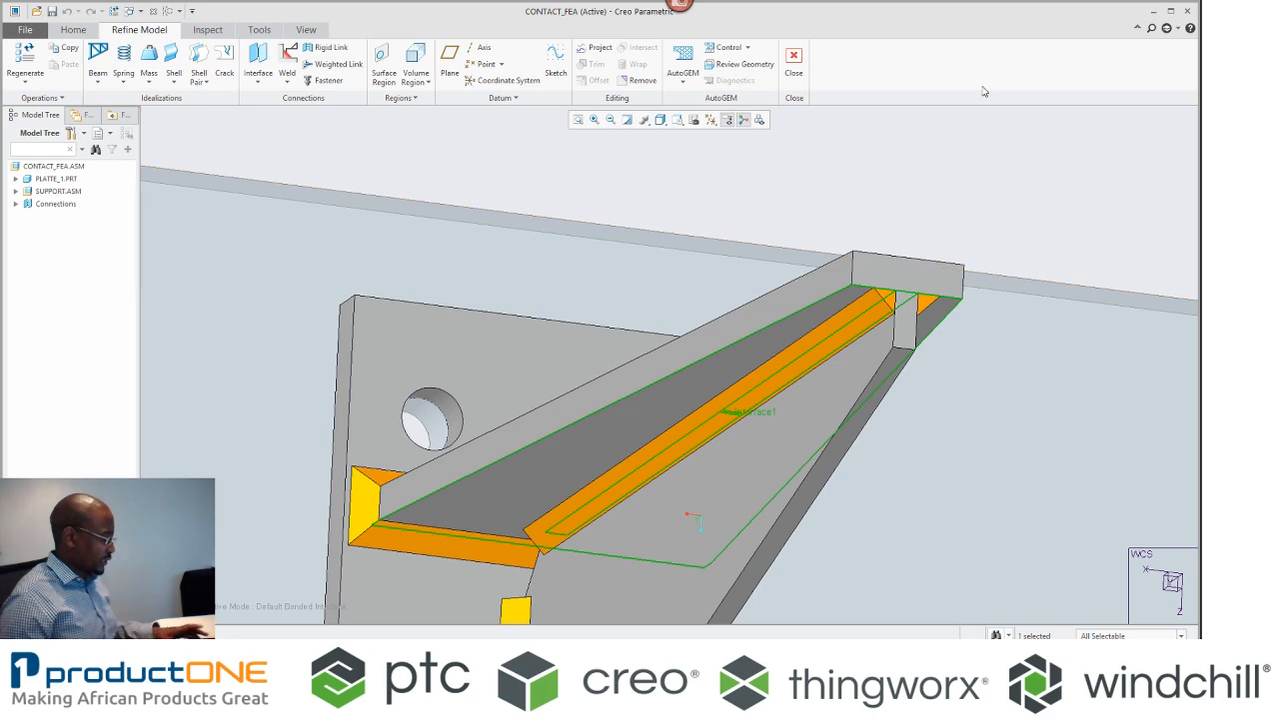
click(258, 60)
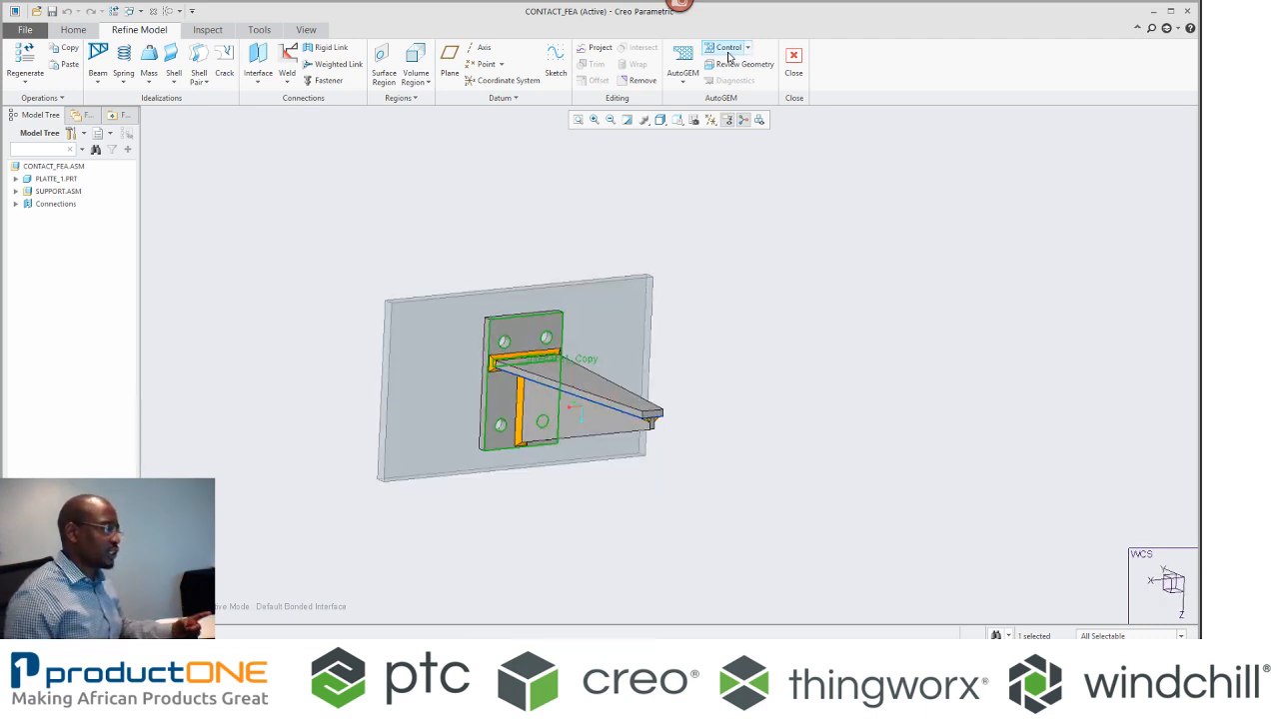
click(743, 62)
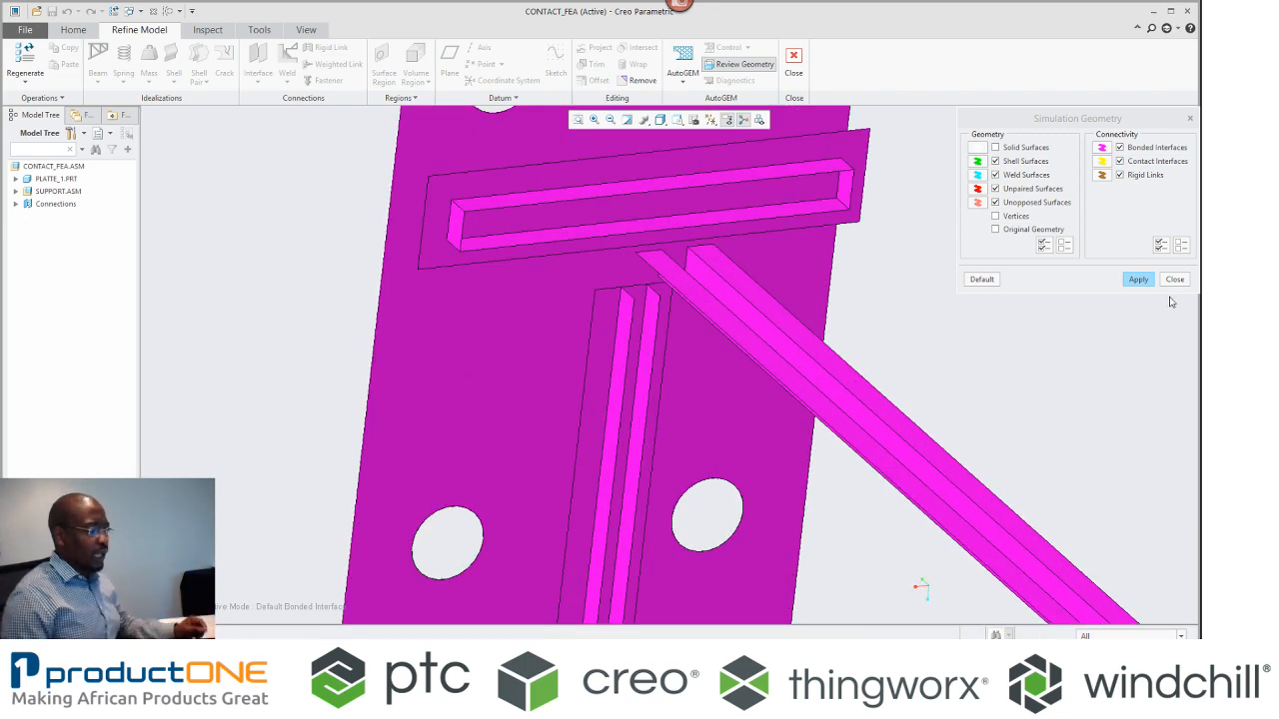
click(1175, 280)
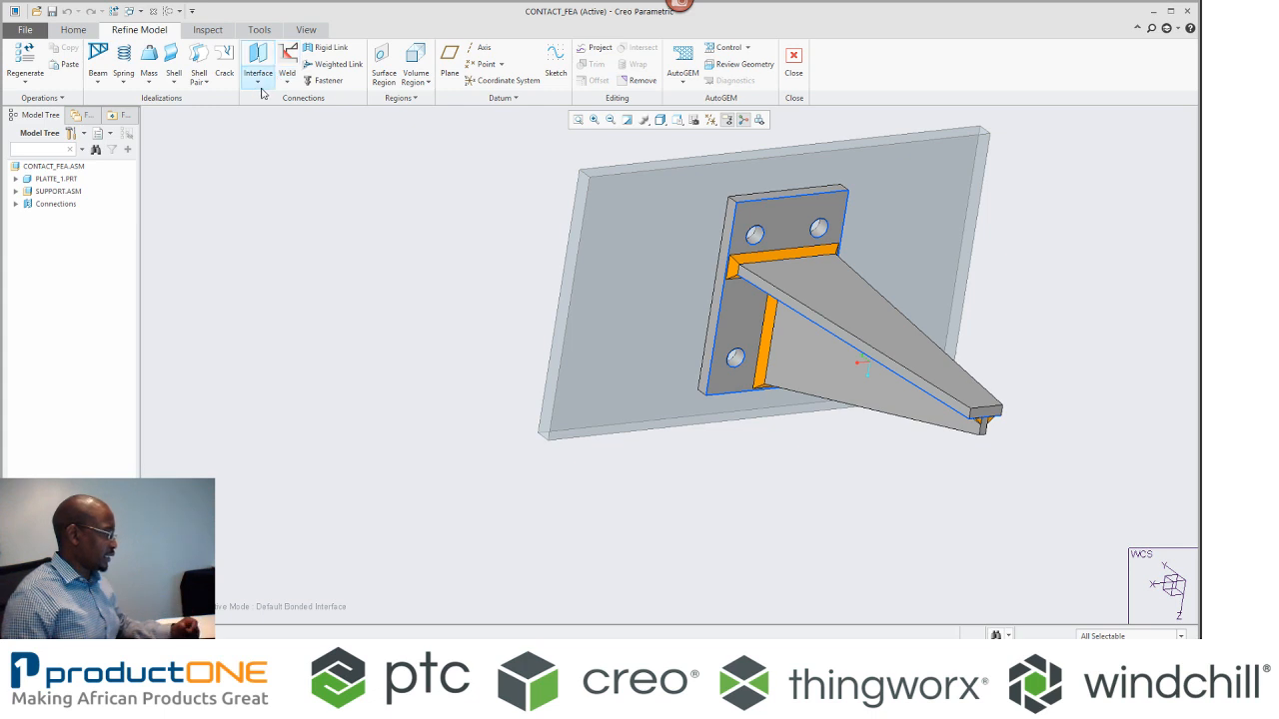
Define a second surface-surface interface and reopen the geometry preview.
click(258, 60)
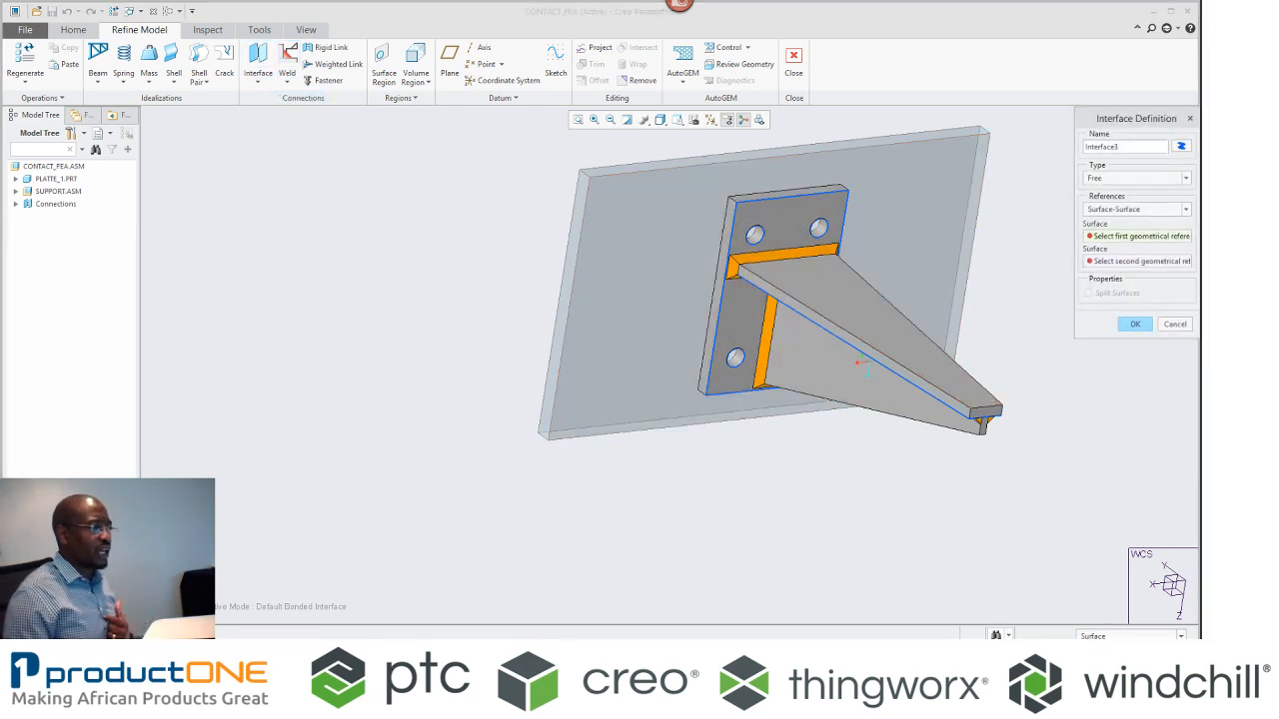
mouse_move(1117, 179)
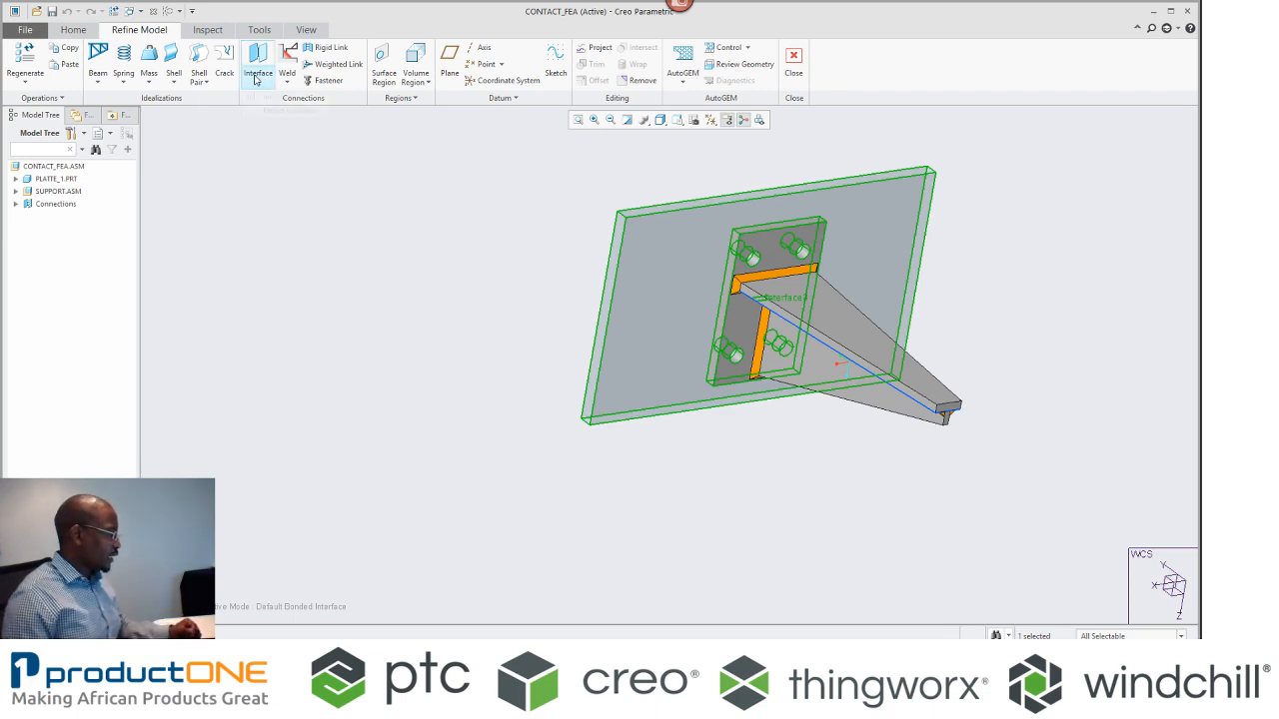
click(258, 72)
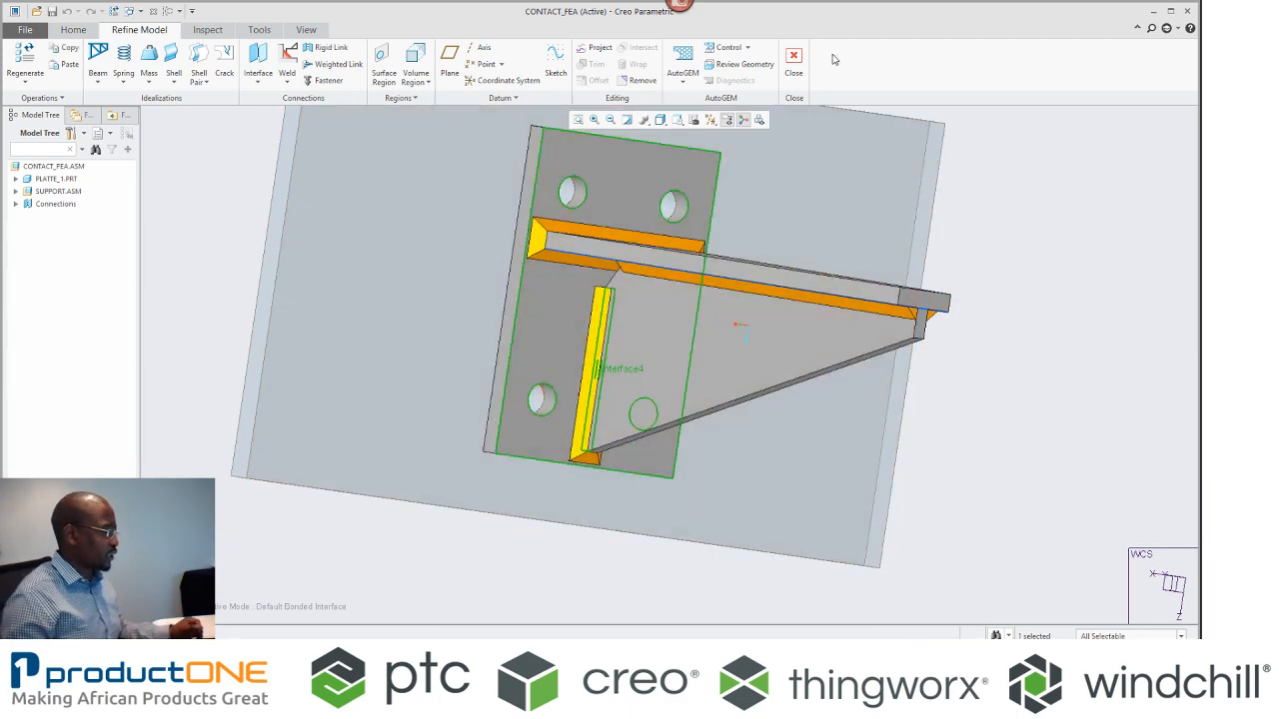
click(743, 64)
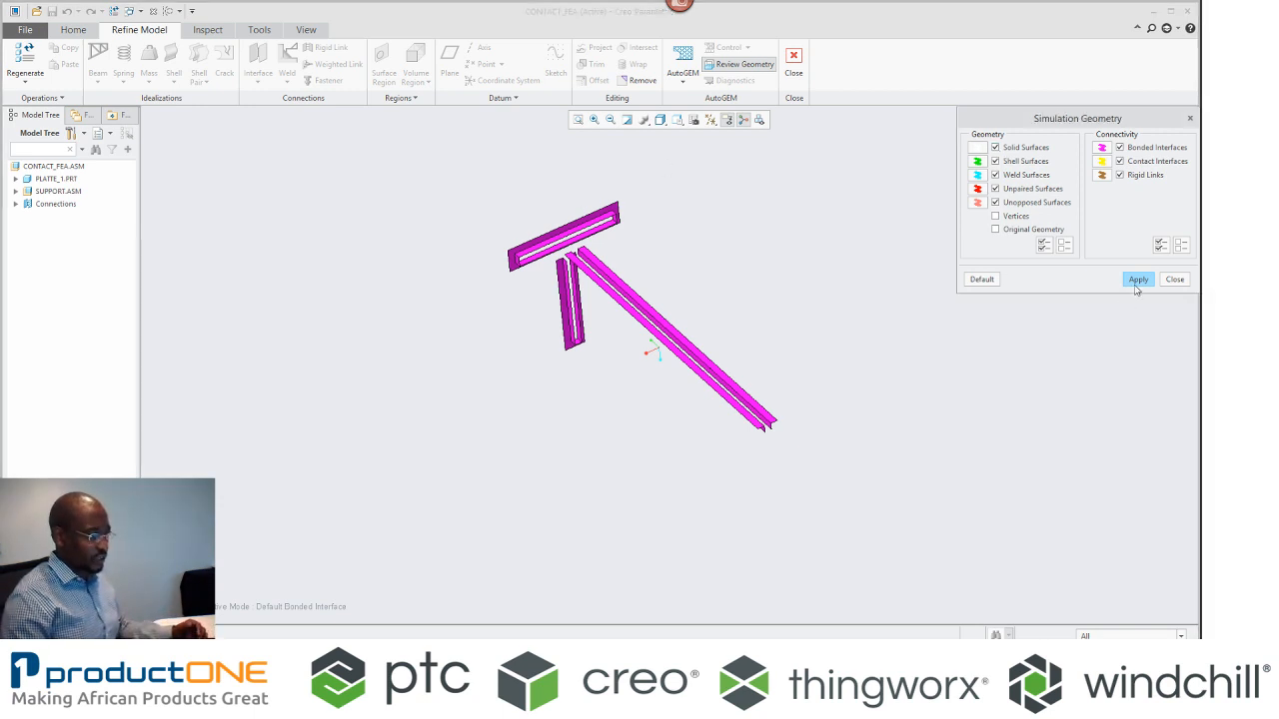
Apply the geometry preview with interfaces shown, then close it.
click(1139, 279)
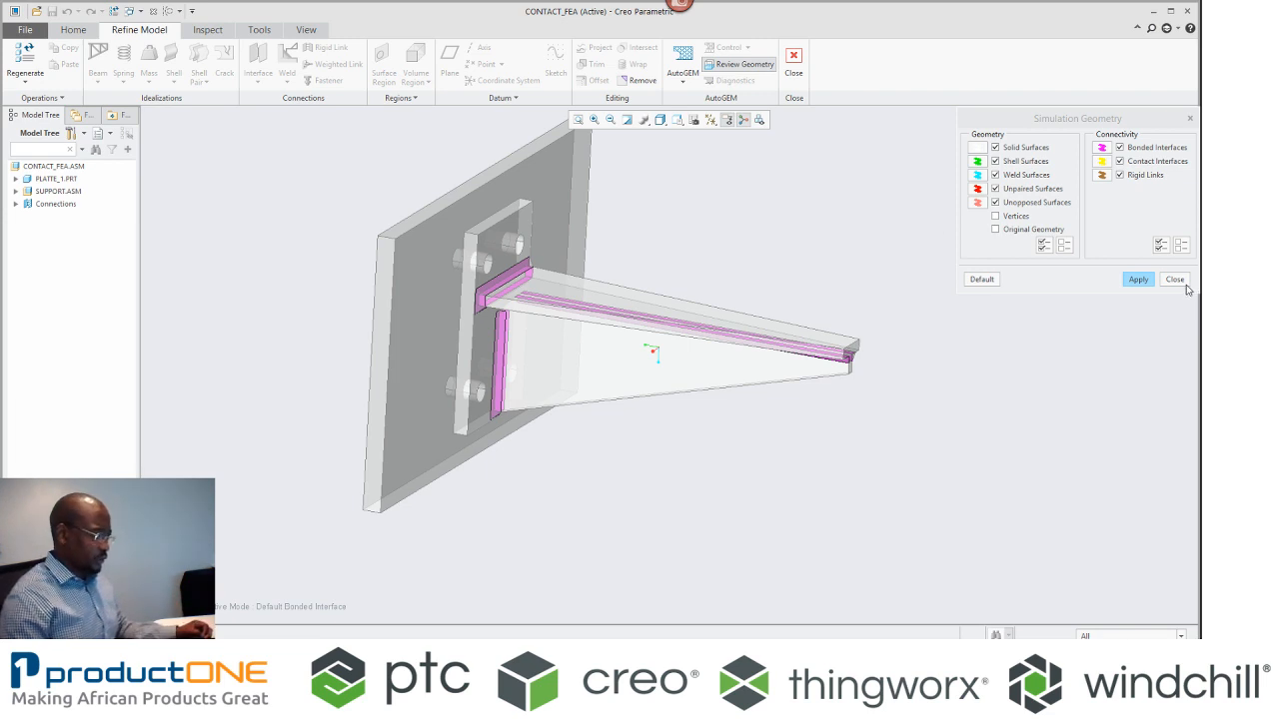
click(1174, 279)
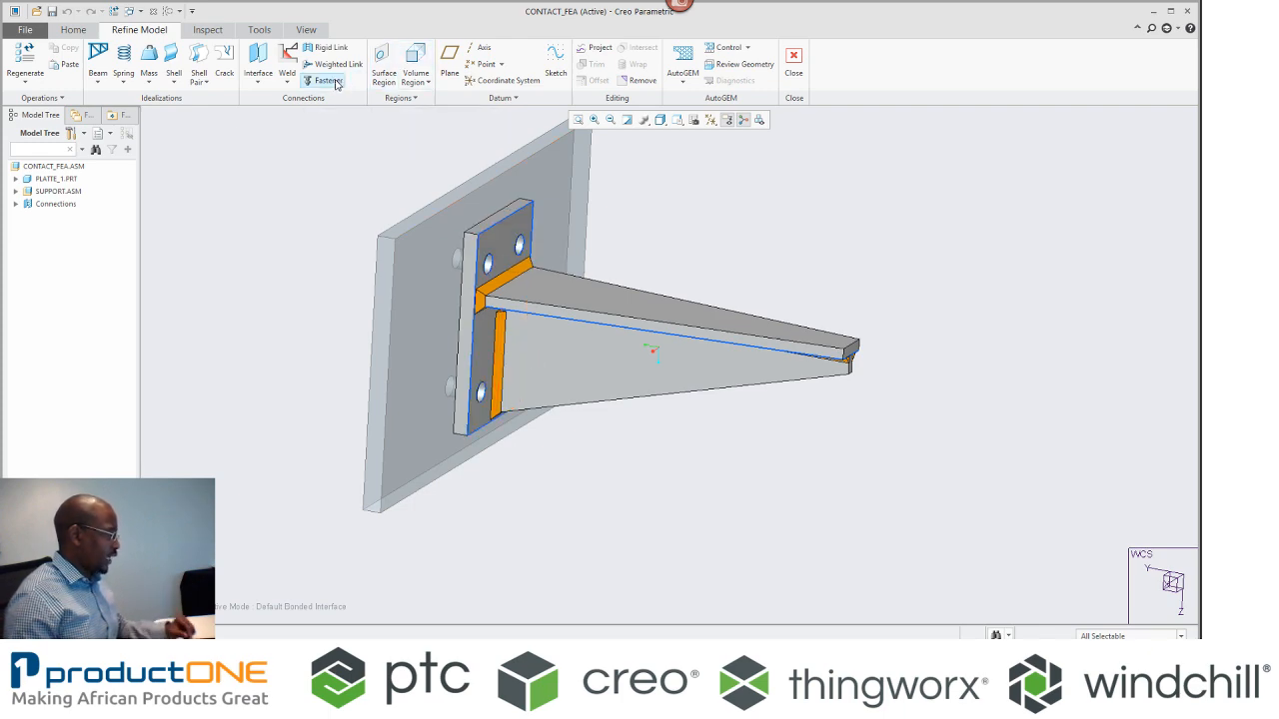
Define a bolt fastener through the upper hole with STEEL from Legacy-Materials.
click(328, 80)
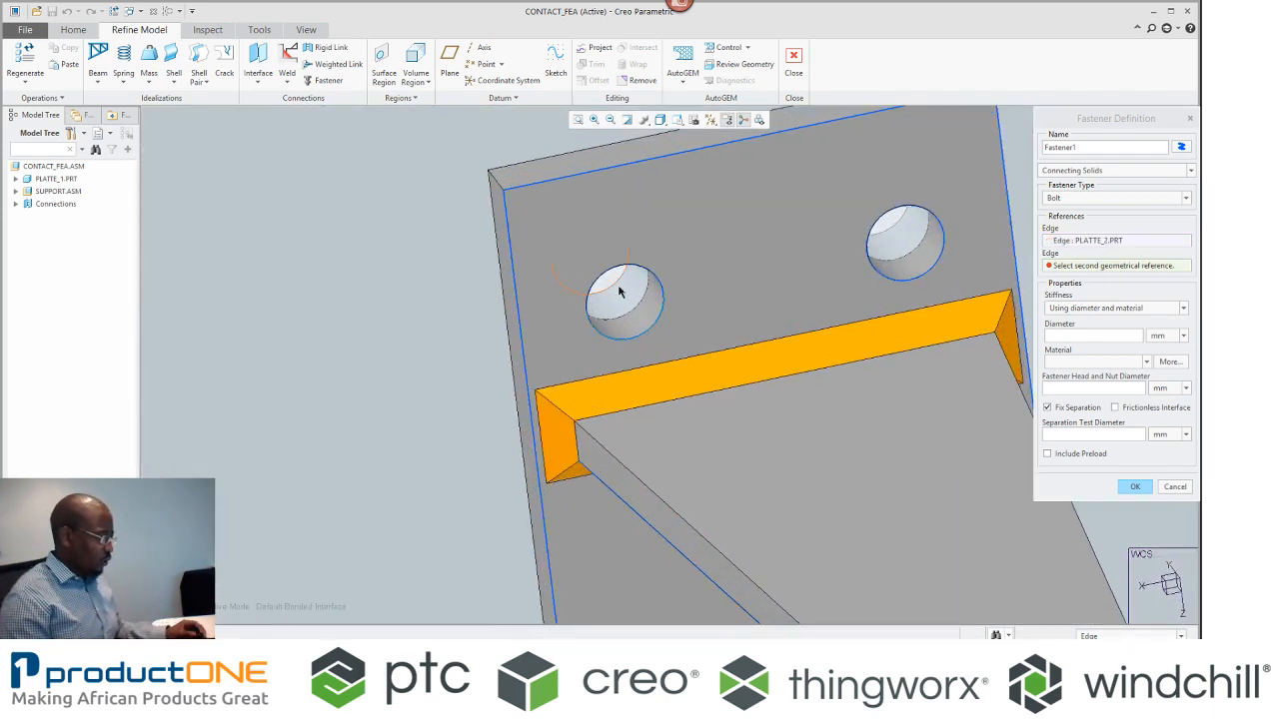
click(615, 284)
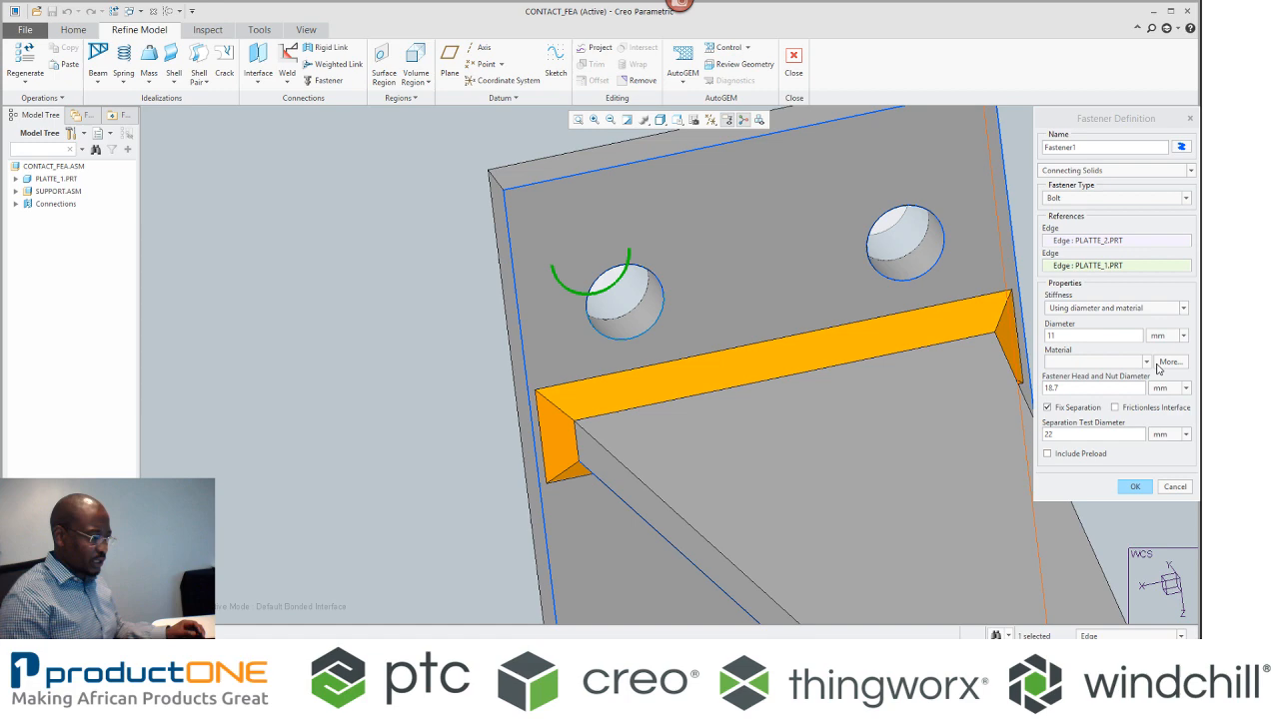
click(1170, 362)
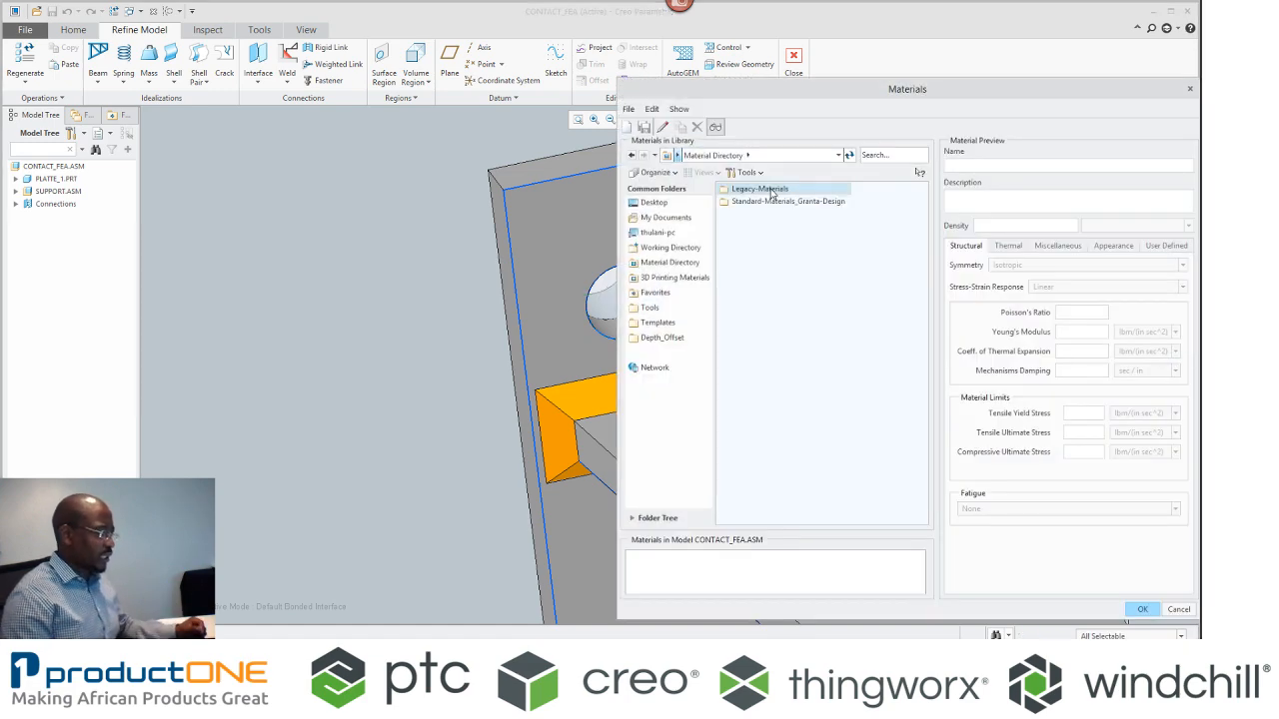
double_click(759, 188)
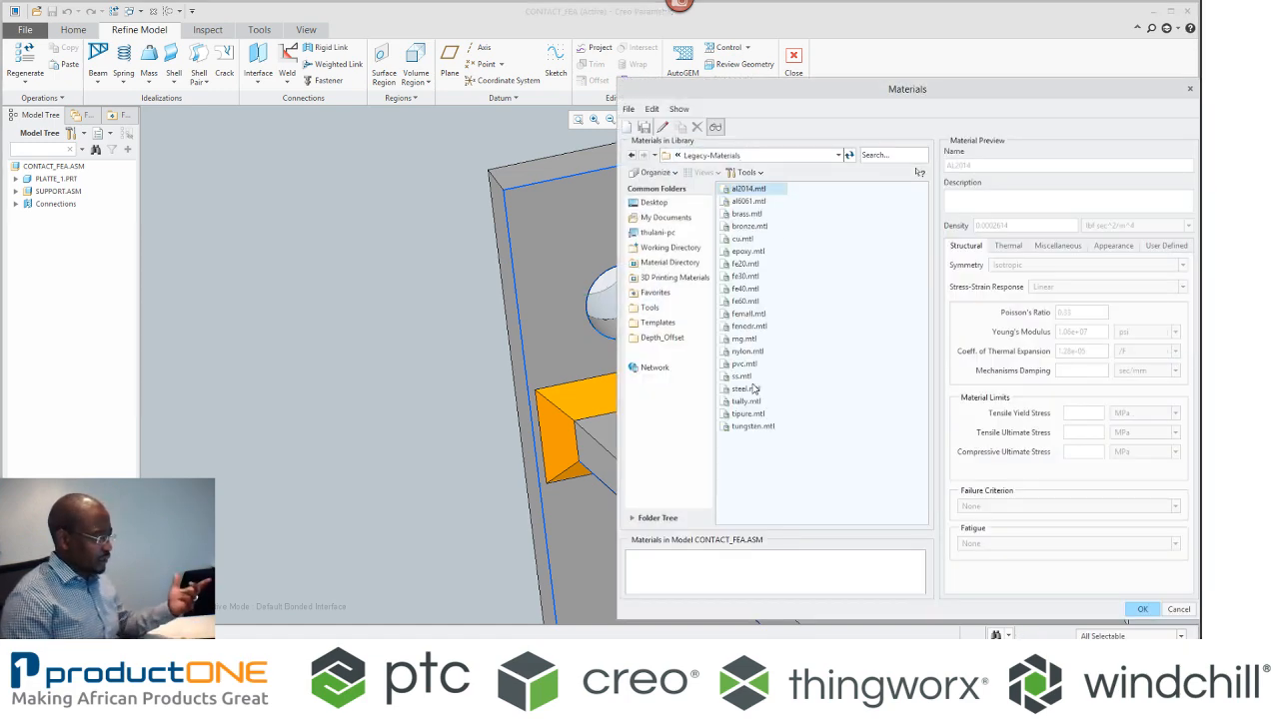
double_click(745, 387)
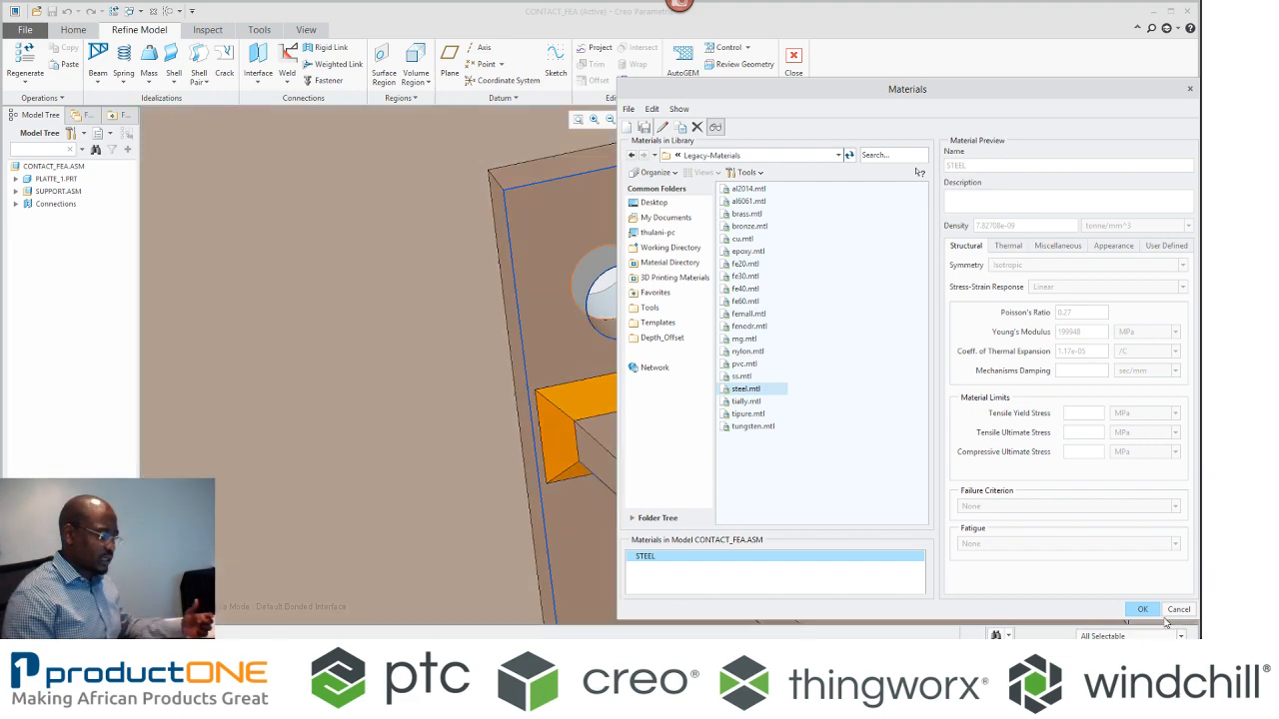
click(1143, 610)
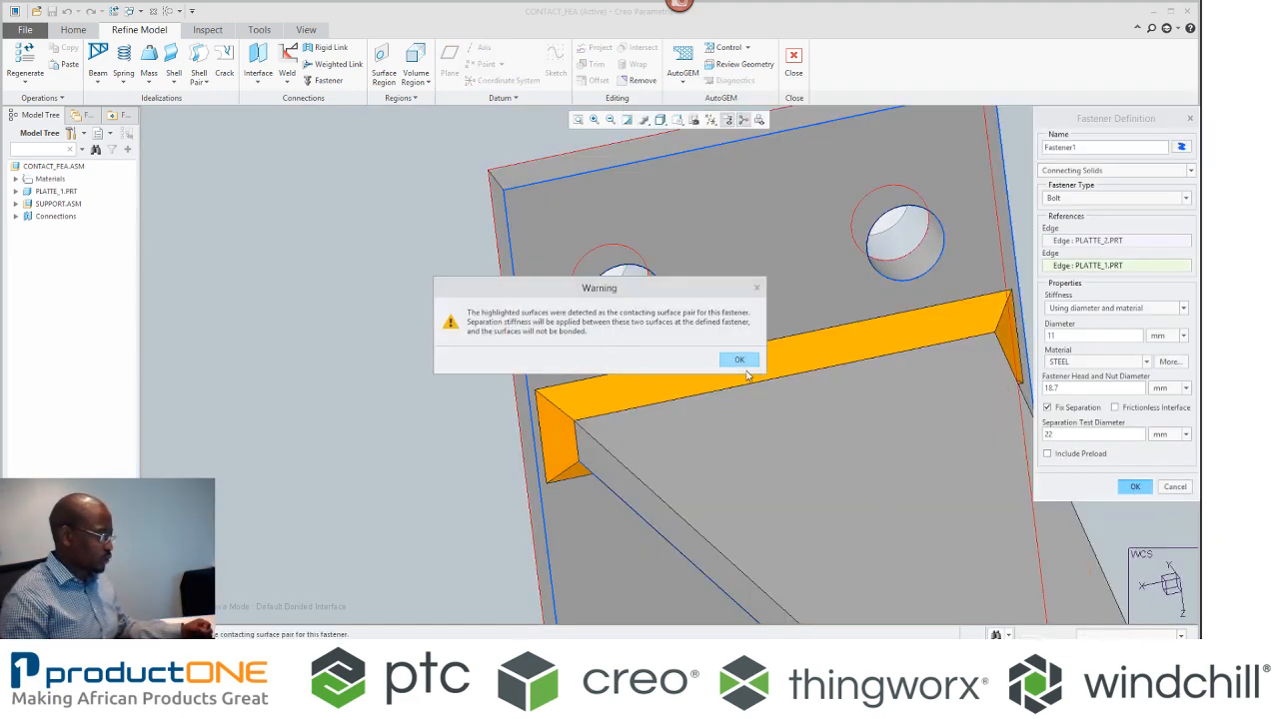
click(739, 359)
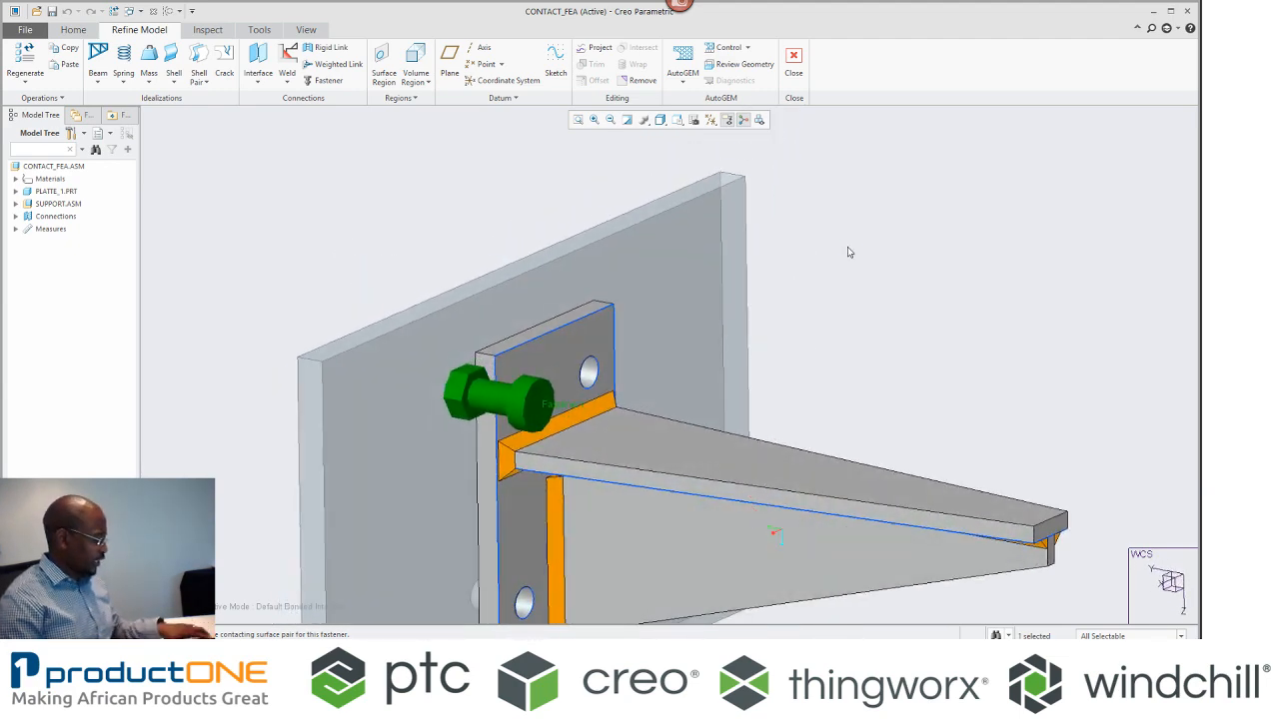
Add steel bolt fasteners at the remaining three holes joining the support to the wall plate.
click(328, 79)
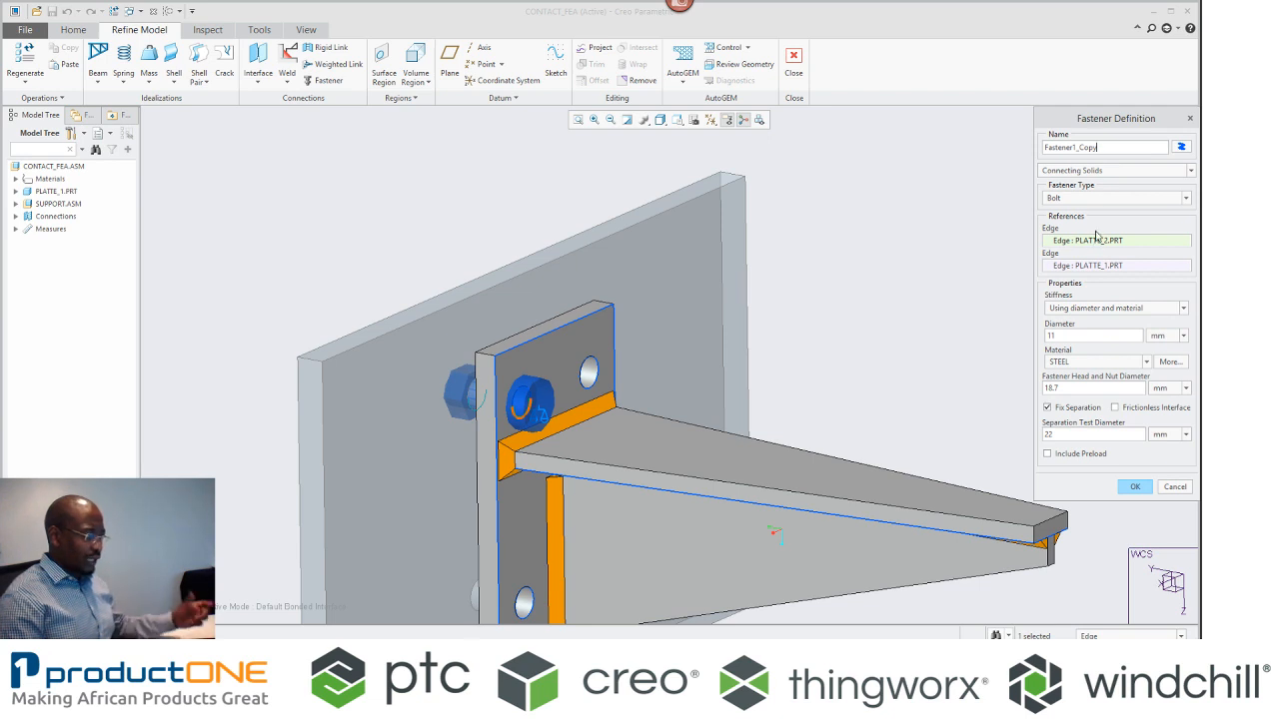
text(Fastener)
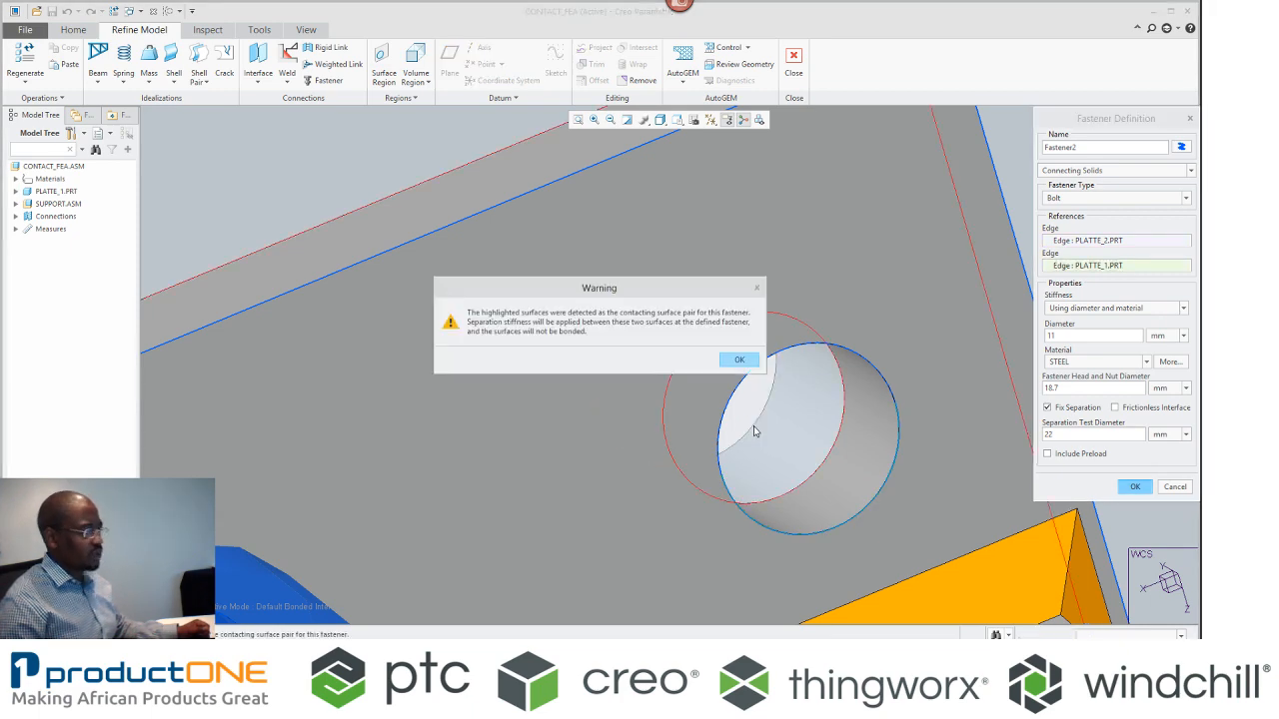
click(739, 359)
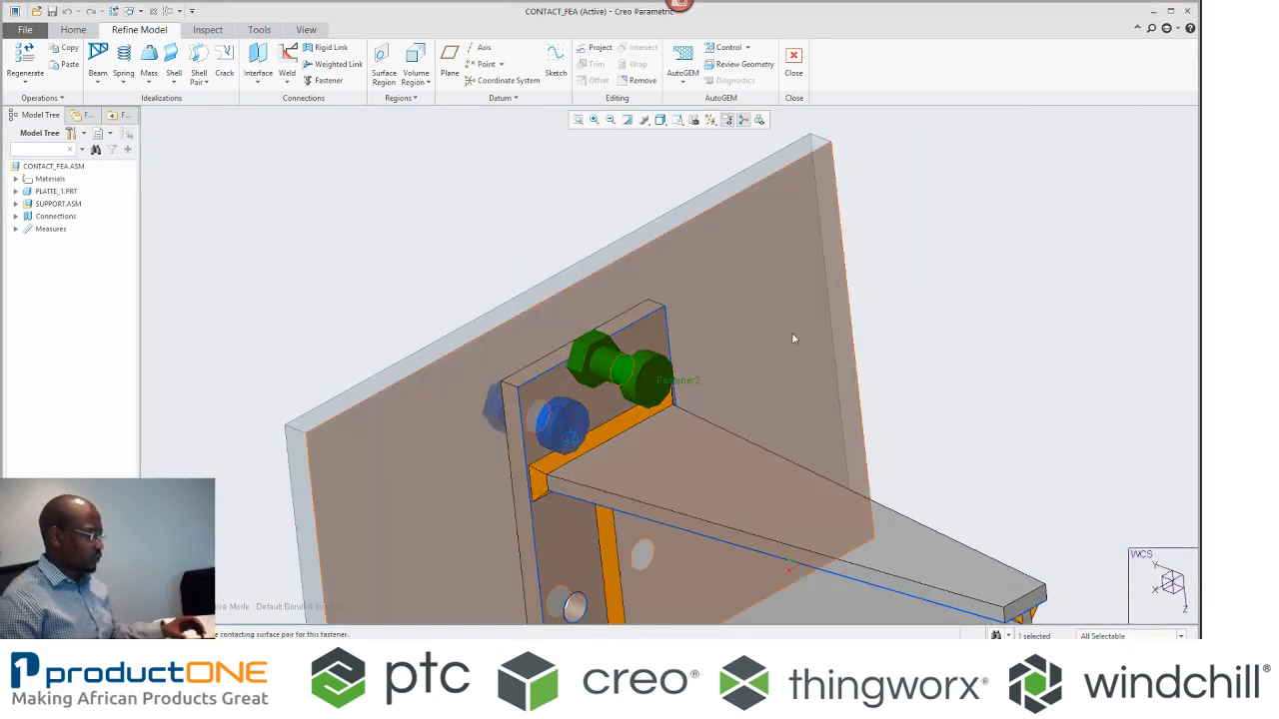
click(327, 79)
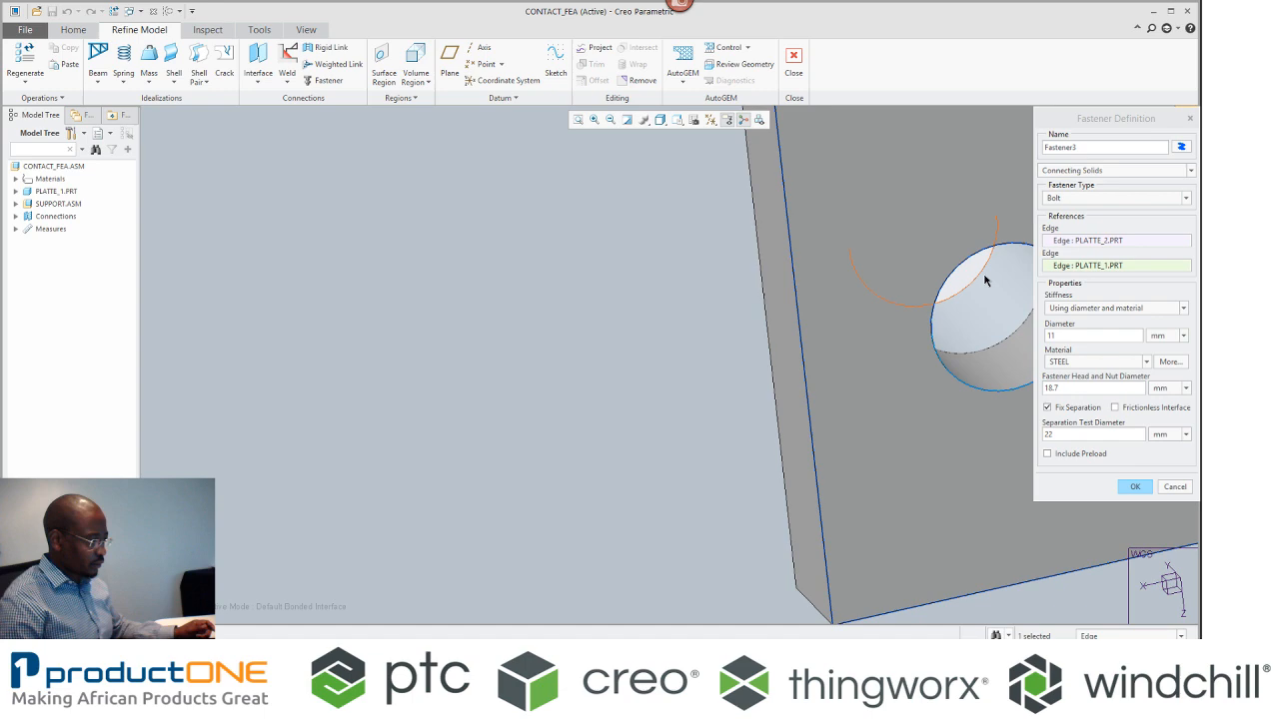
click(1134, 487)
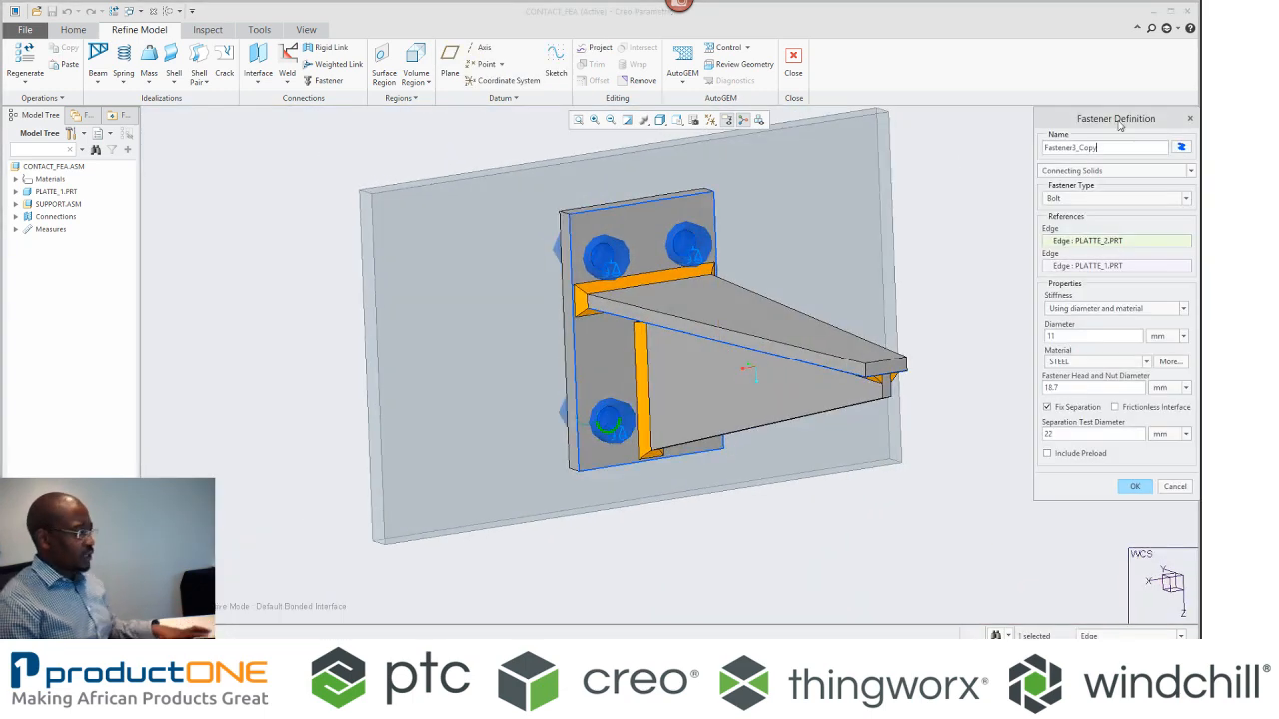
double_click(1085, 148)
text(4)
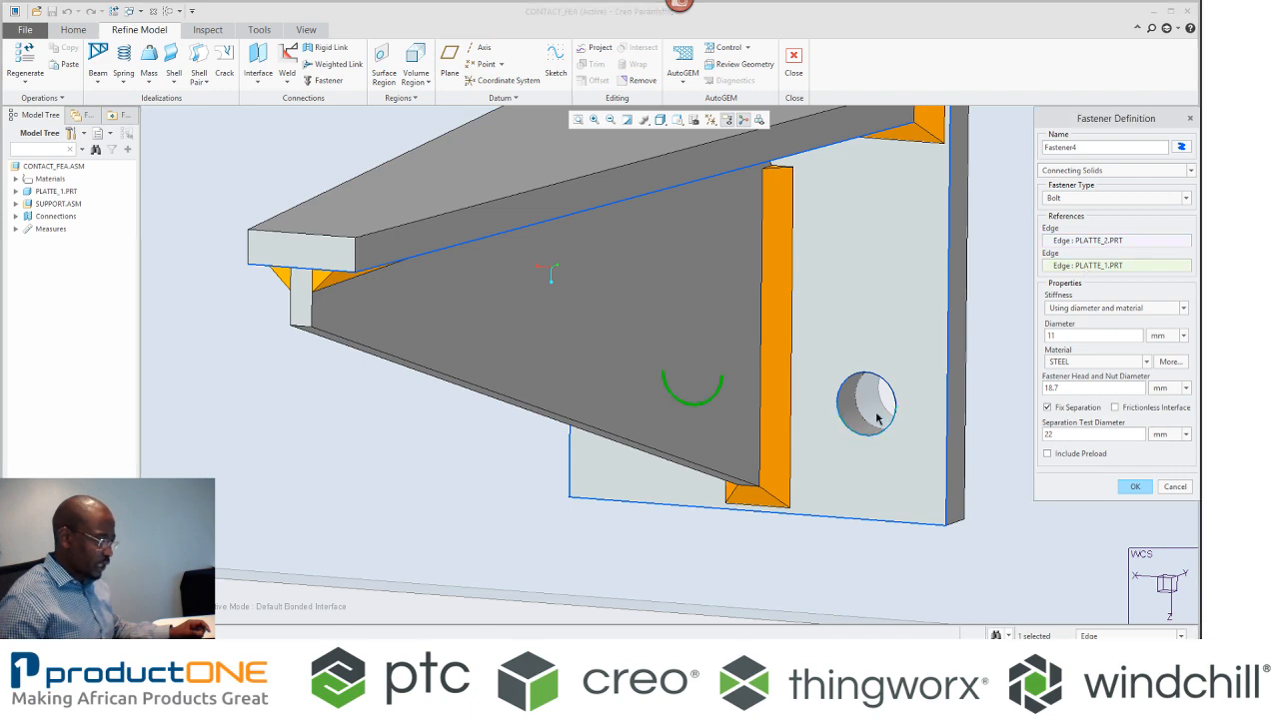
click(1135, 488)
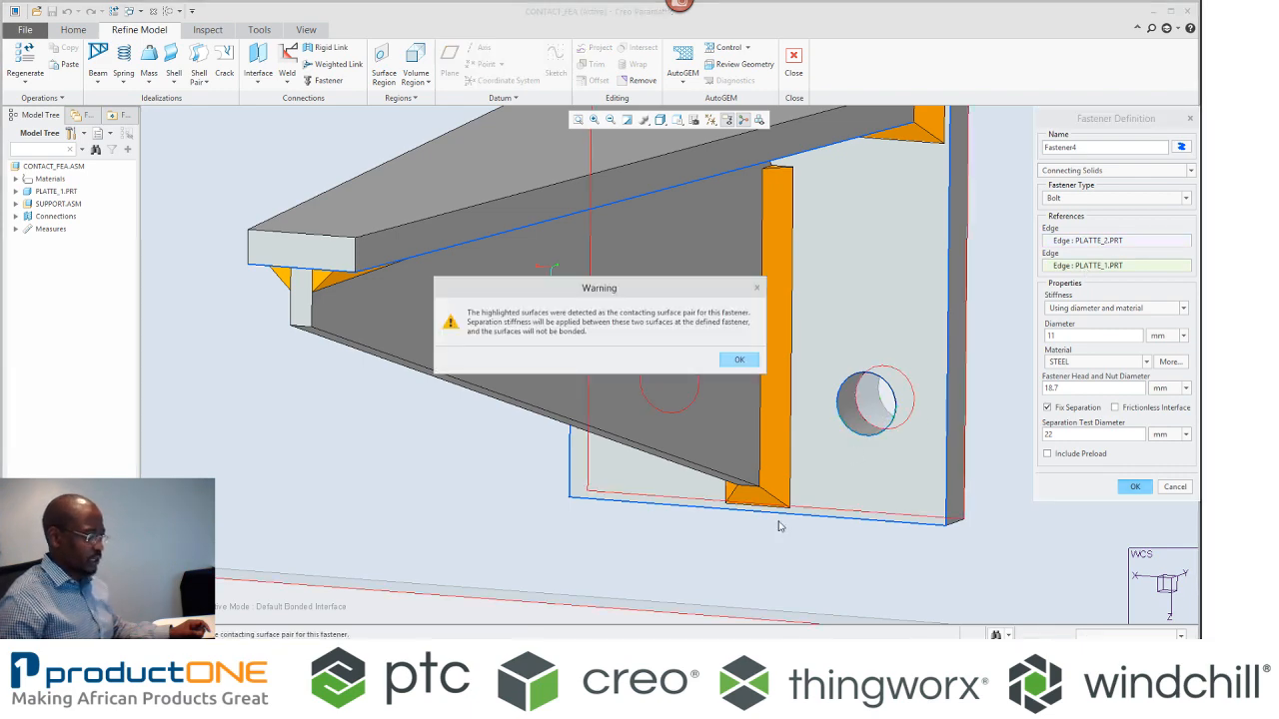
click(739, 359)
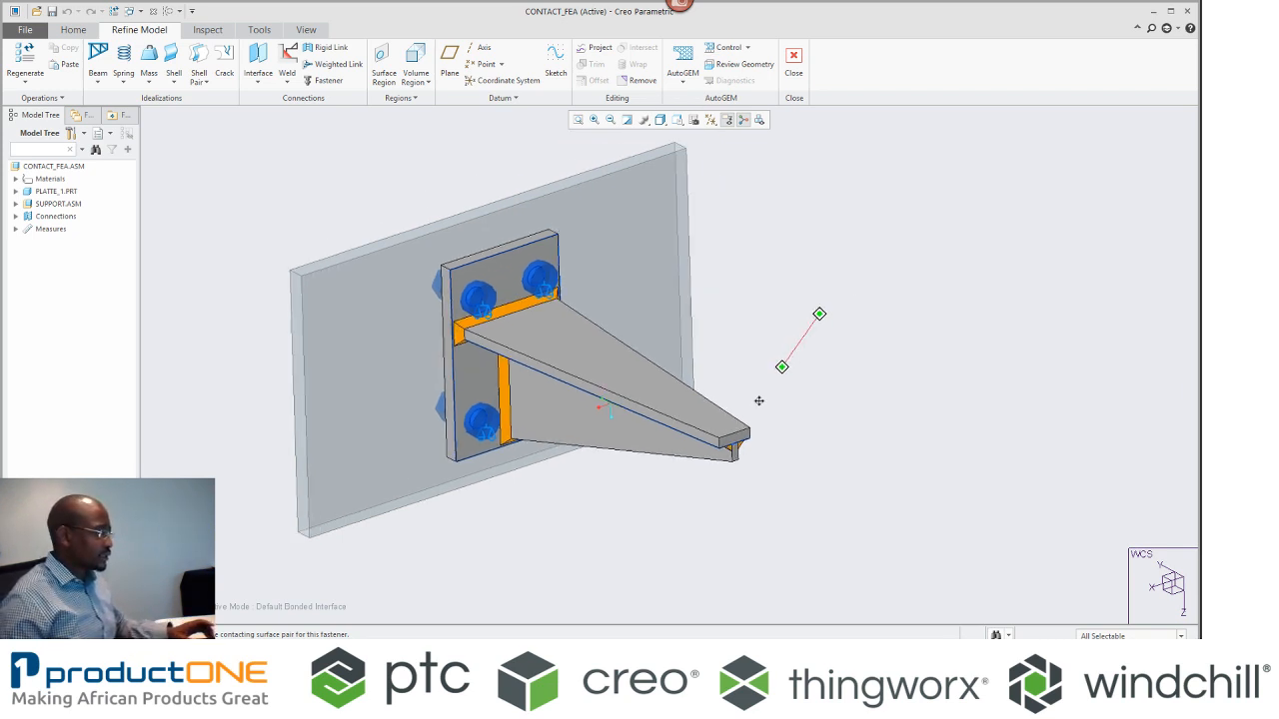
Constrain the wall plate edges and apply a force load of Z = 10 on the arm end face.
click(71, 30)
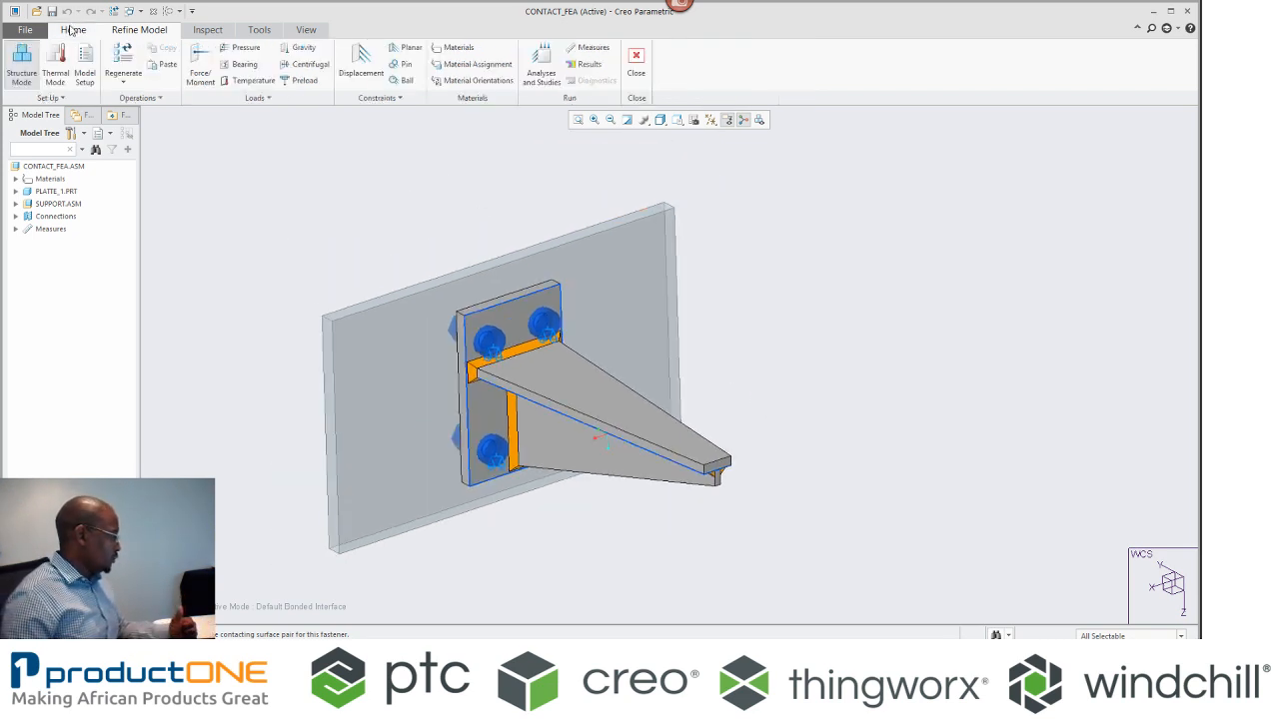
click(360, 62)
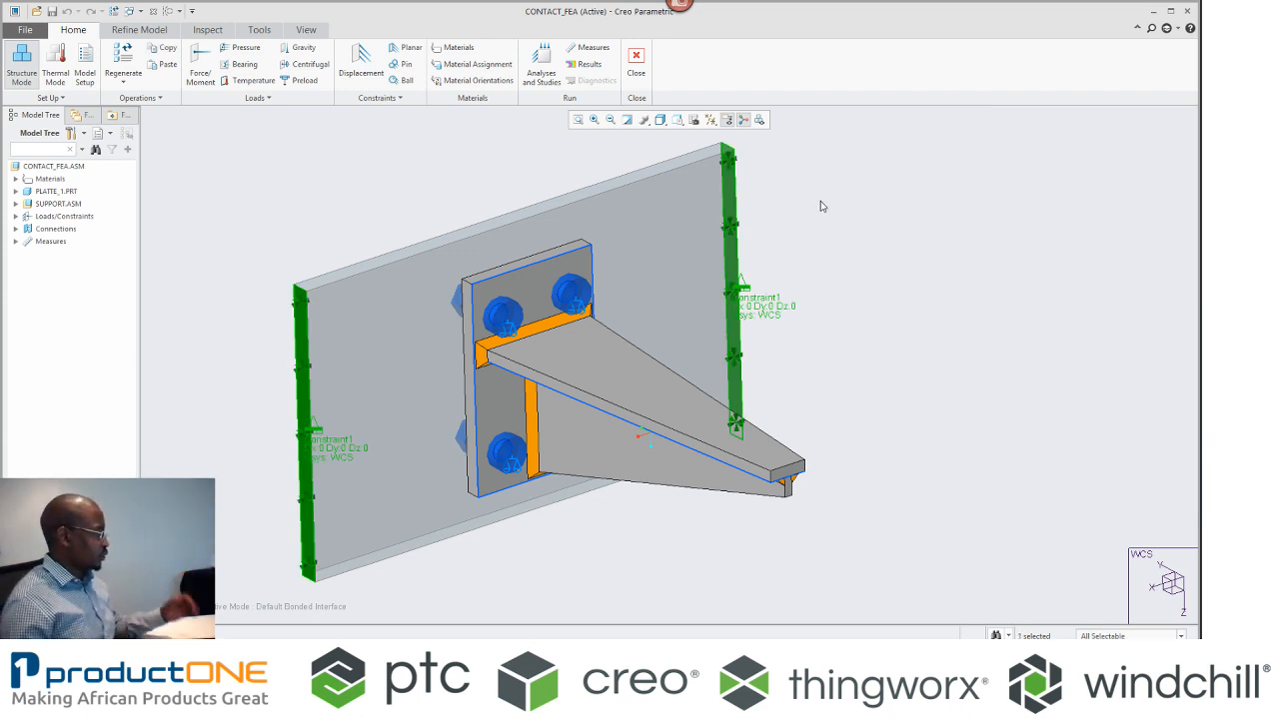
click(200, 64)
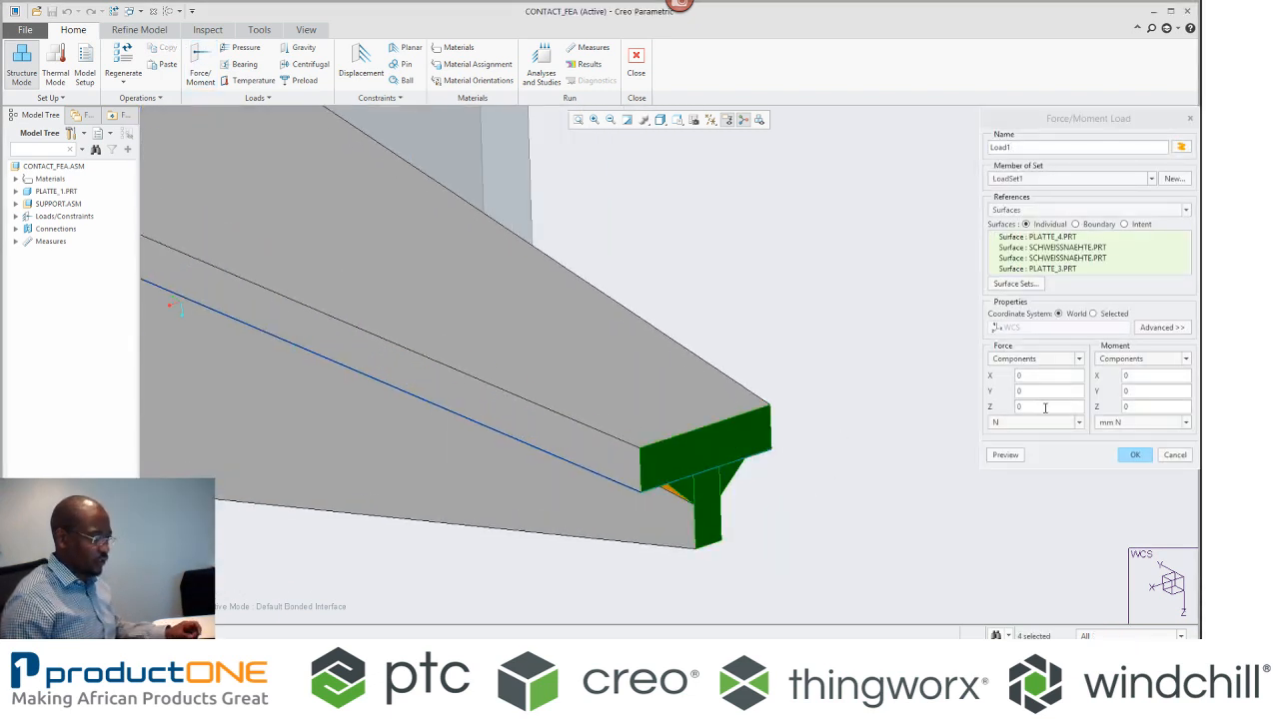
text(10)
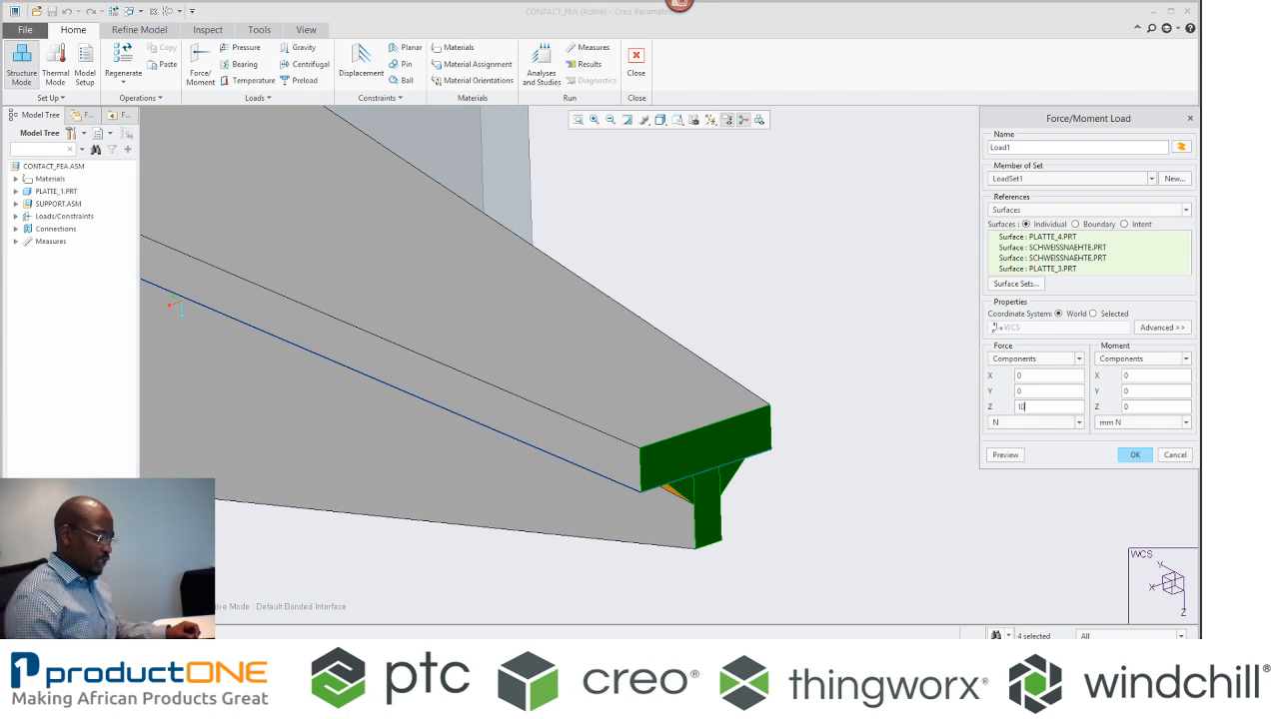
click(1079, 421)
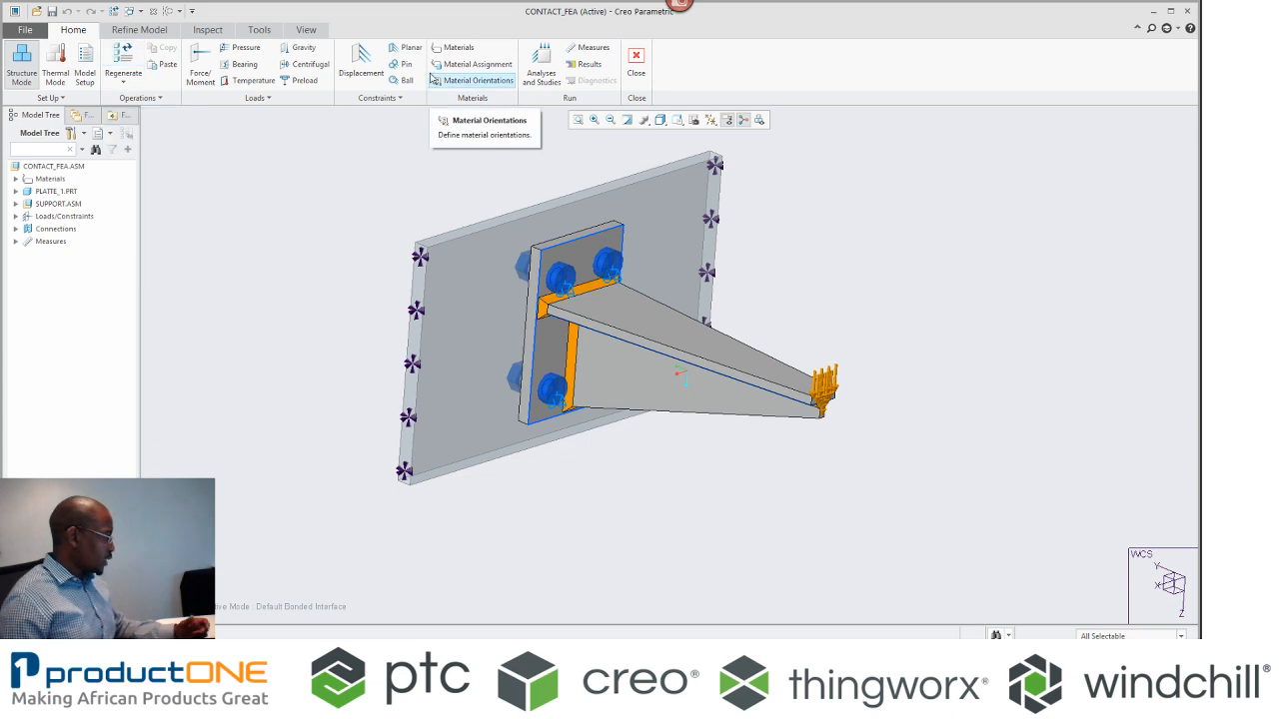
Assign STEEL to the whole CONTACT_FEA assembly via Material Assignment.
click(140, 30)
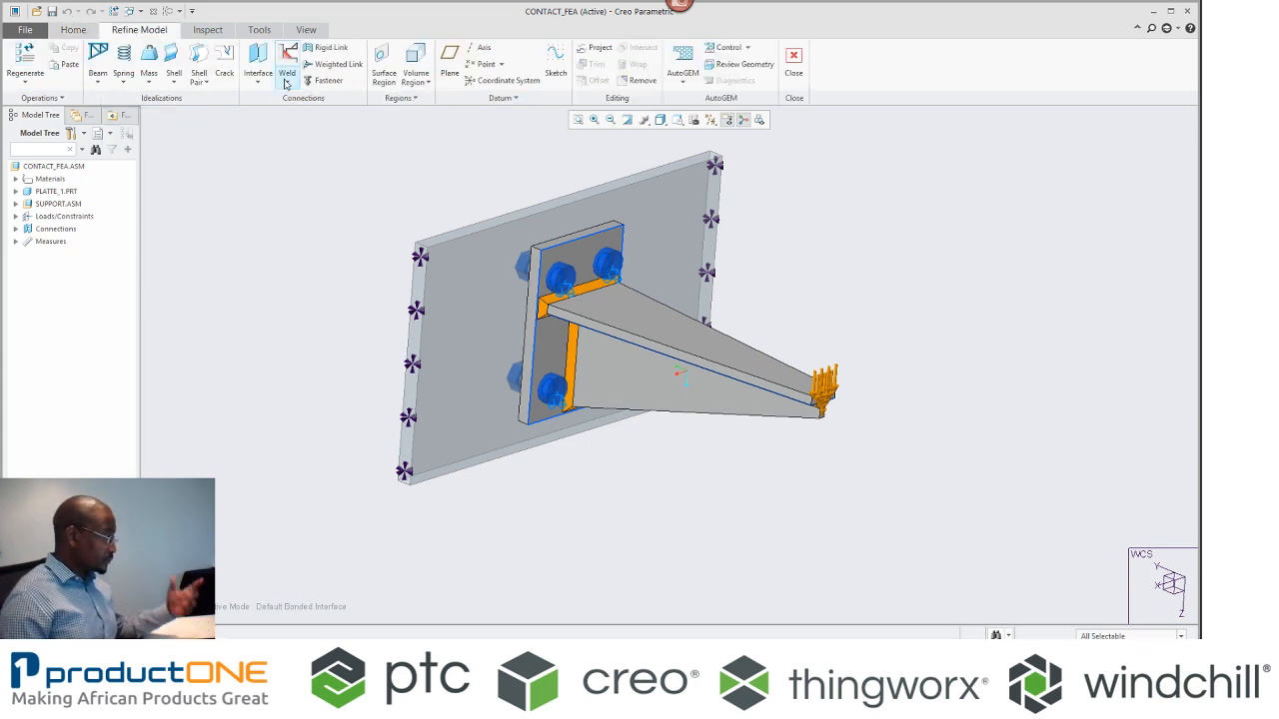
click(71, 30)
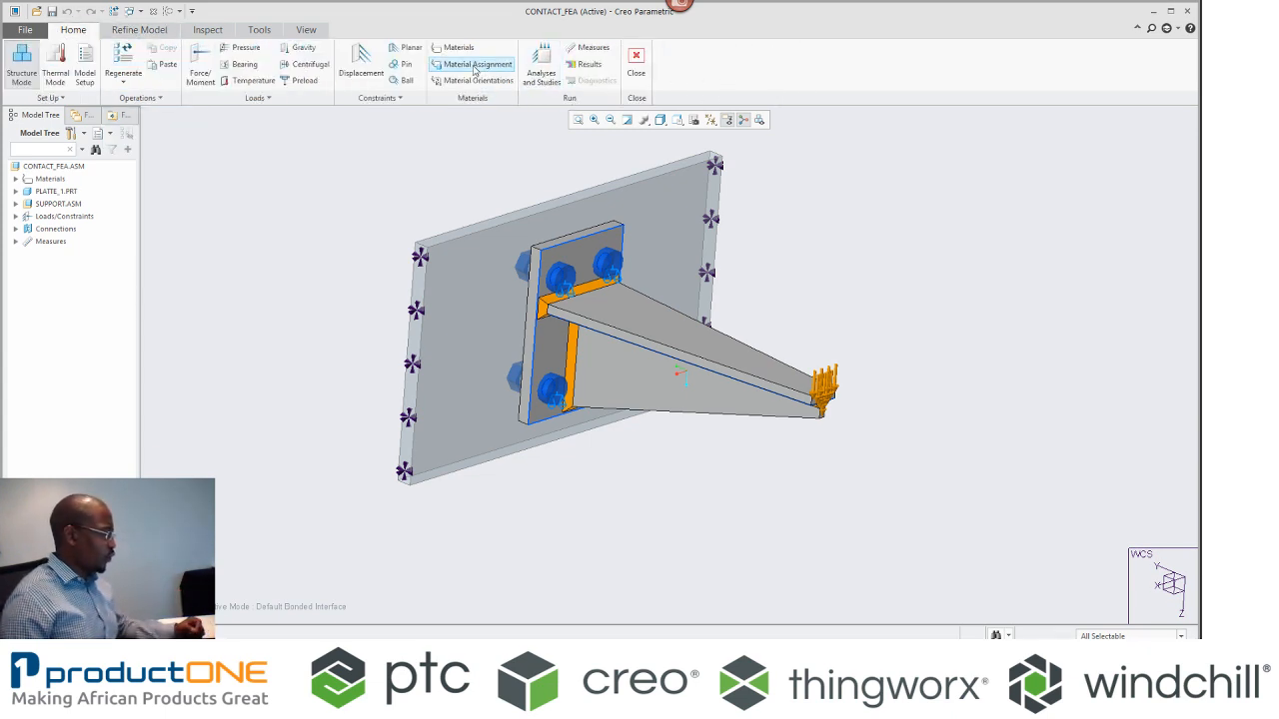
click(471, 64)
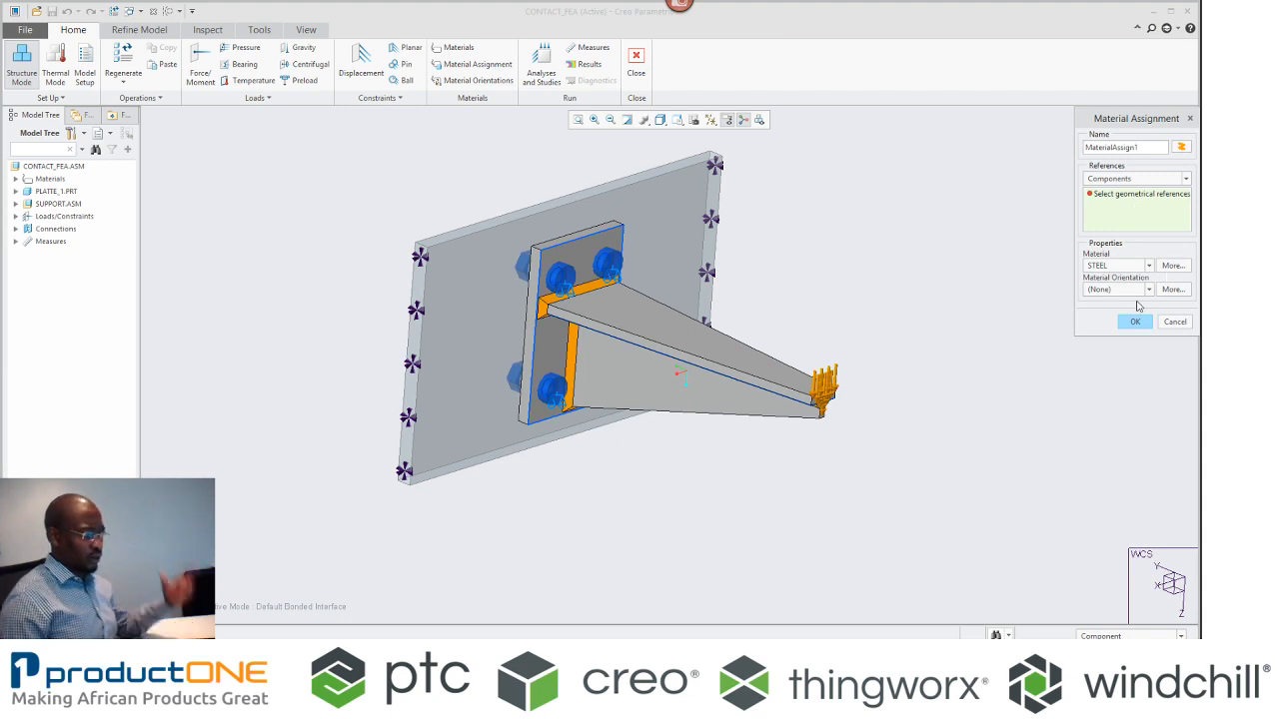
click(52, 166)
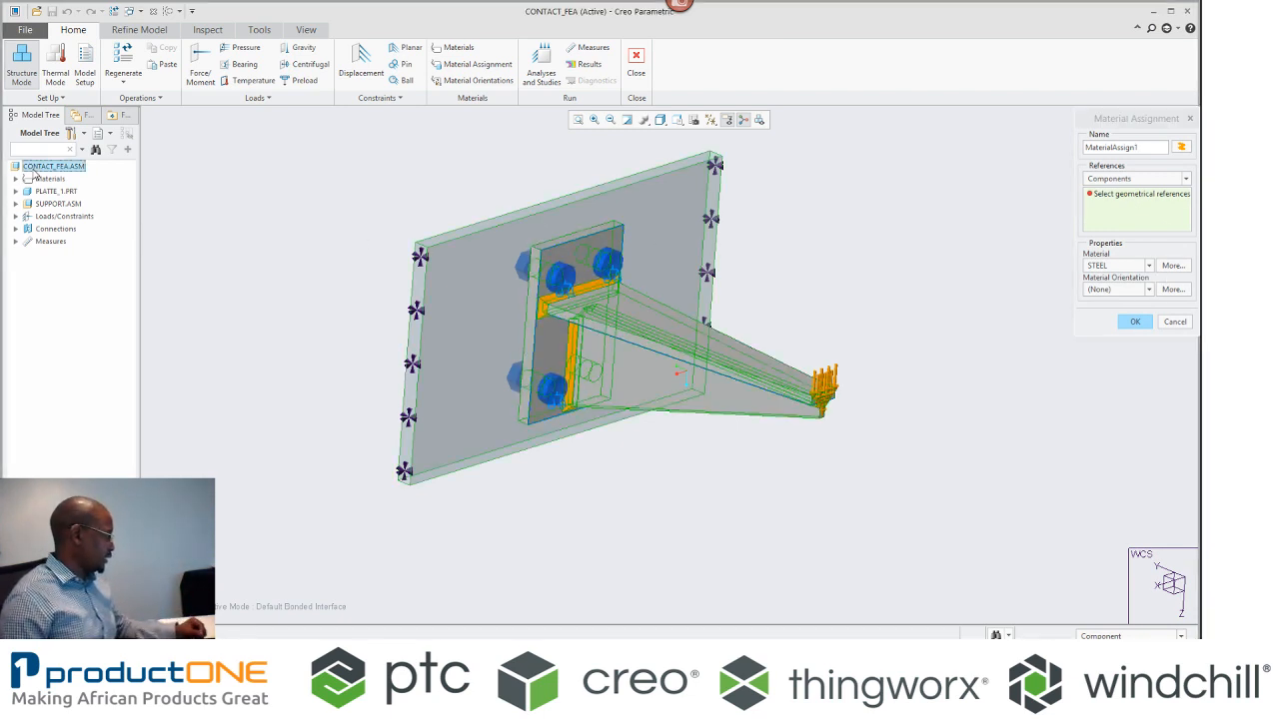
click(1135, 320)
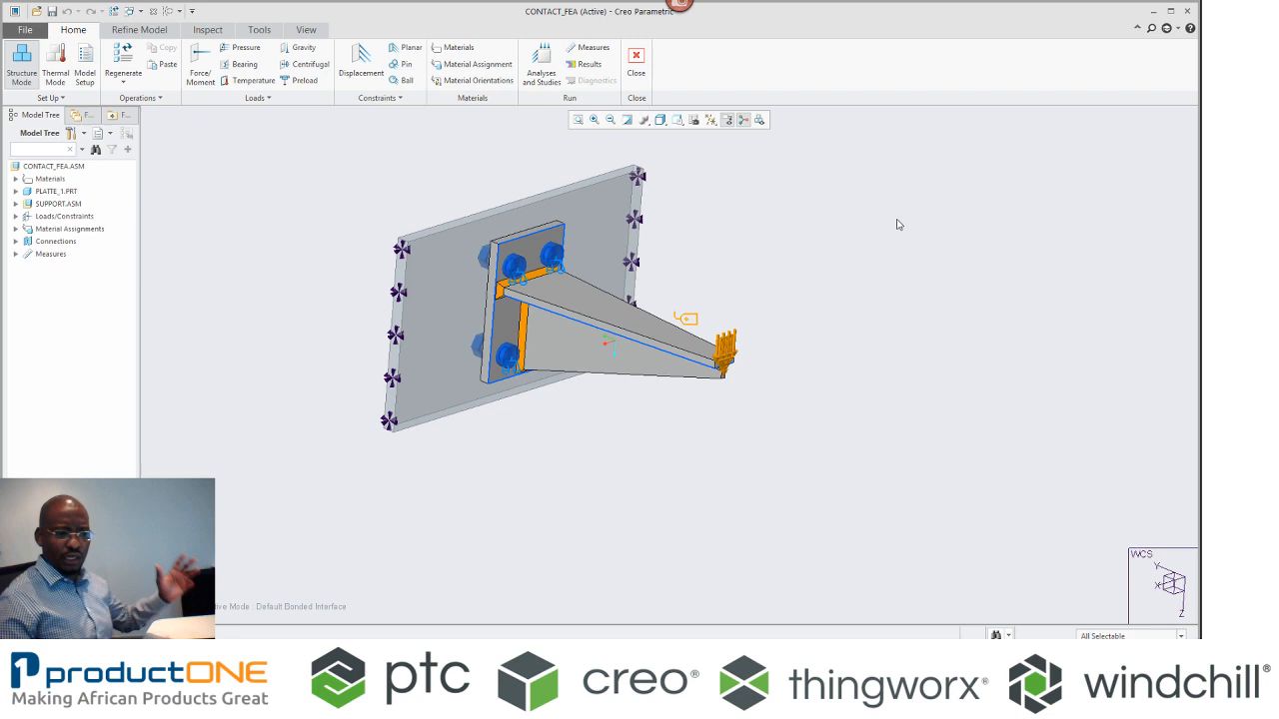
Create static analysis FEA_101 and run it with interactive diagnostics.
click(539, 62)
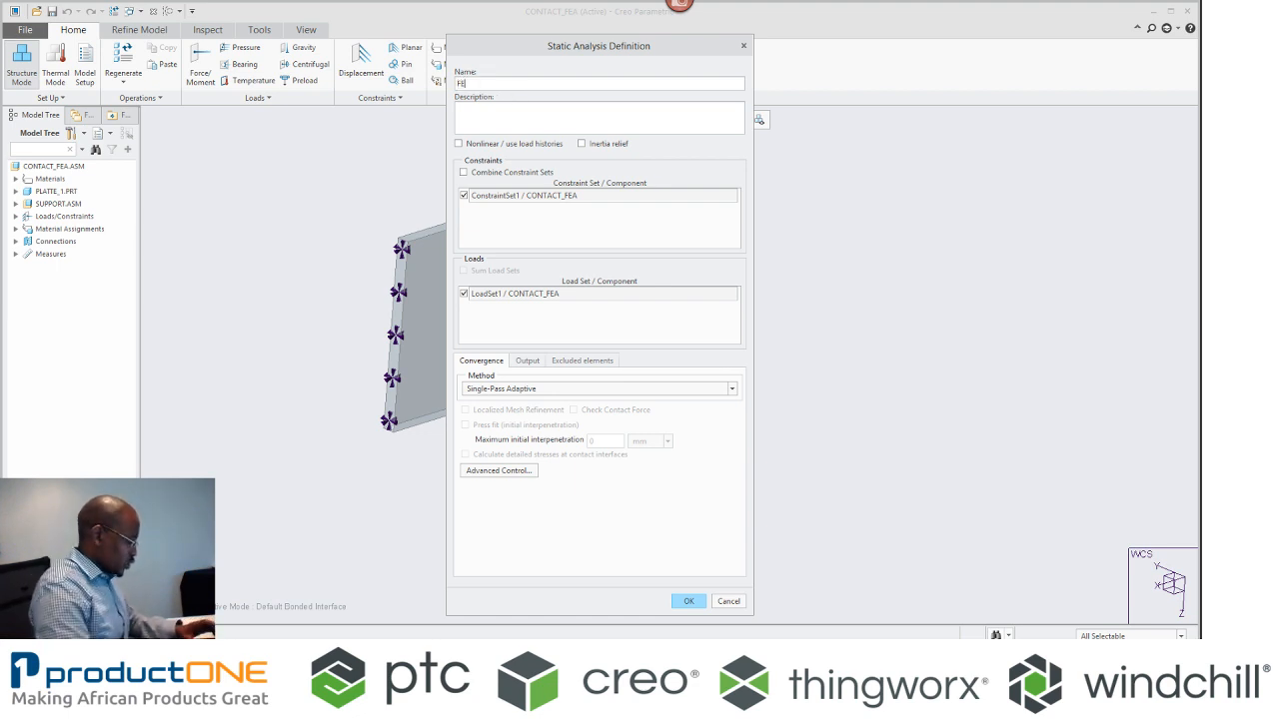
text(FEA_101)
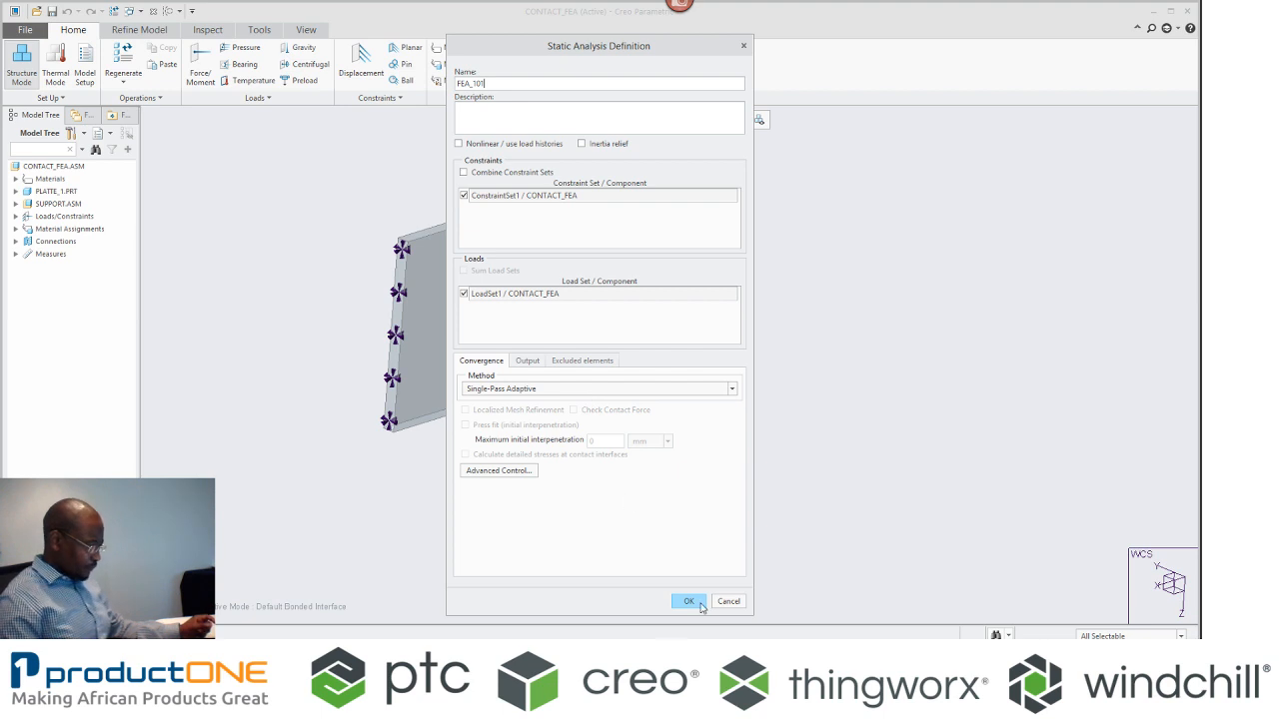
click(688, 602)
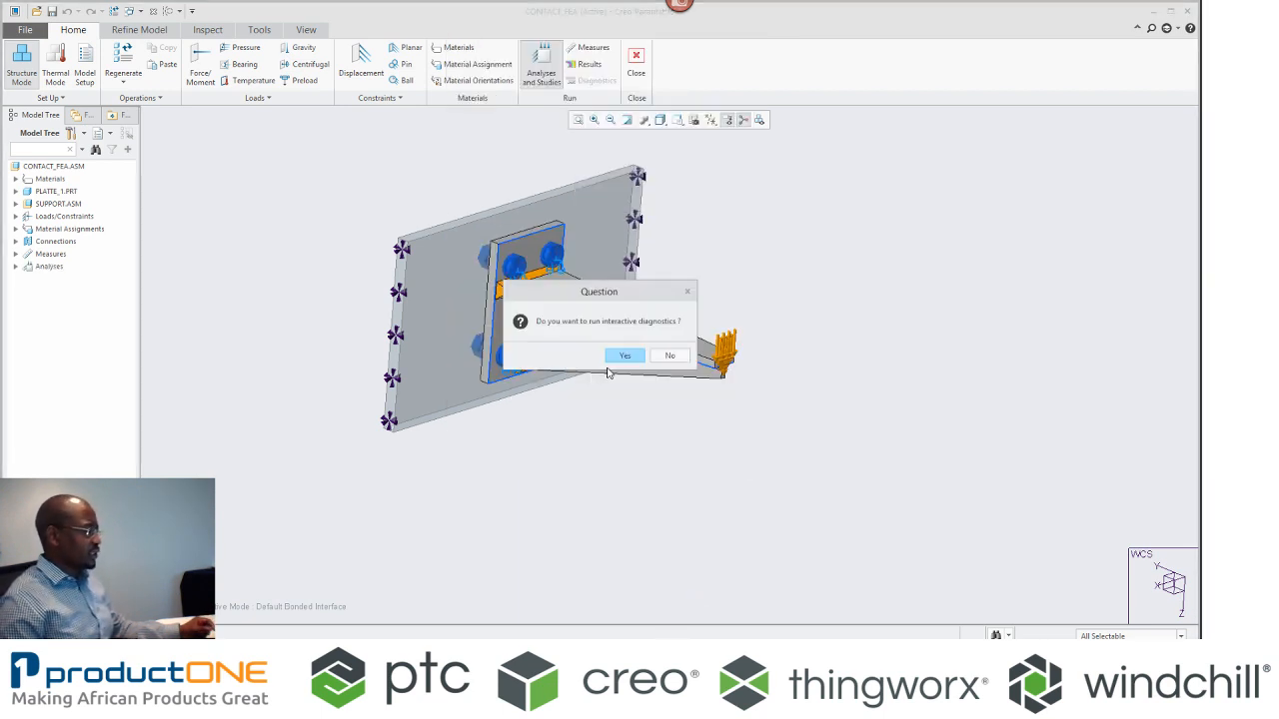
click(623, 355)
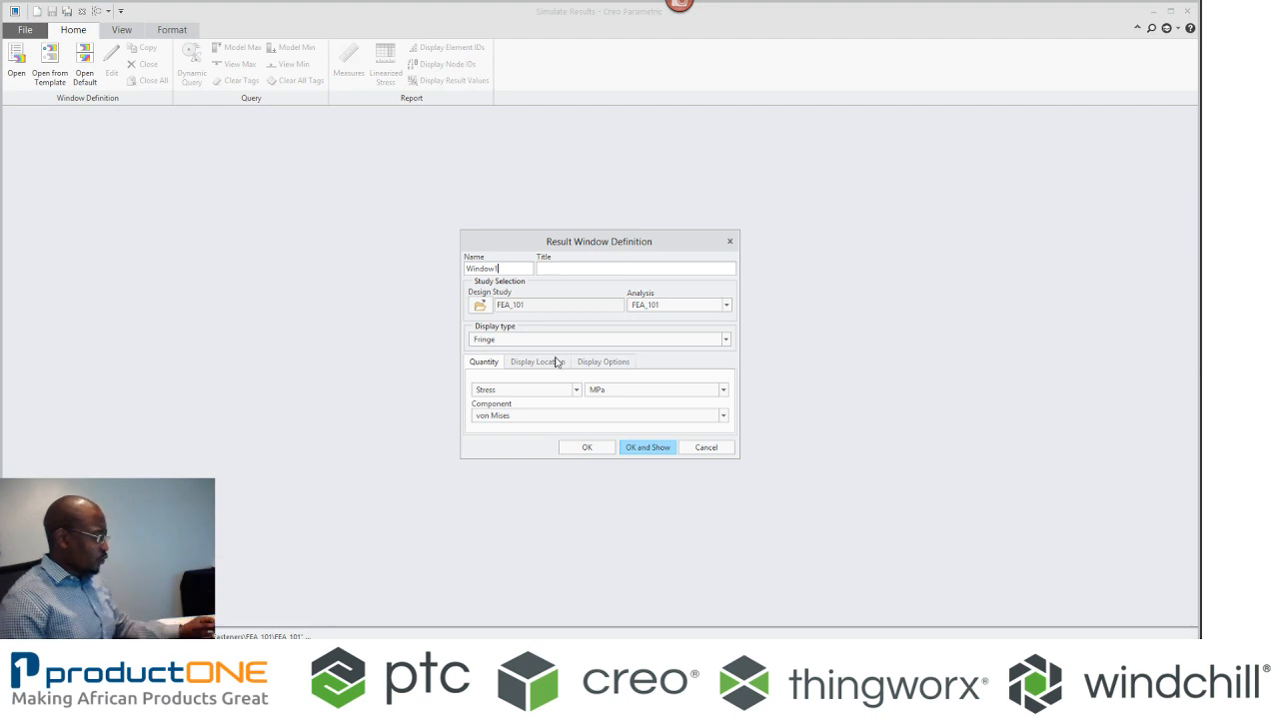
Show the von Mises stress fringe plot with Animate and Continuous Tone display options on the deformed bracket.
click(603, 362)
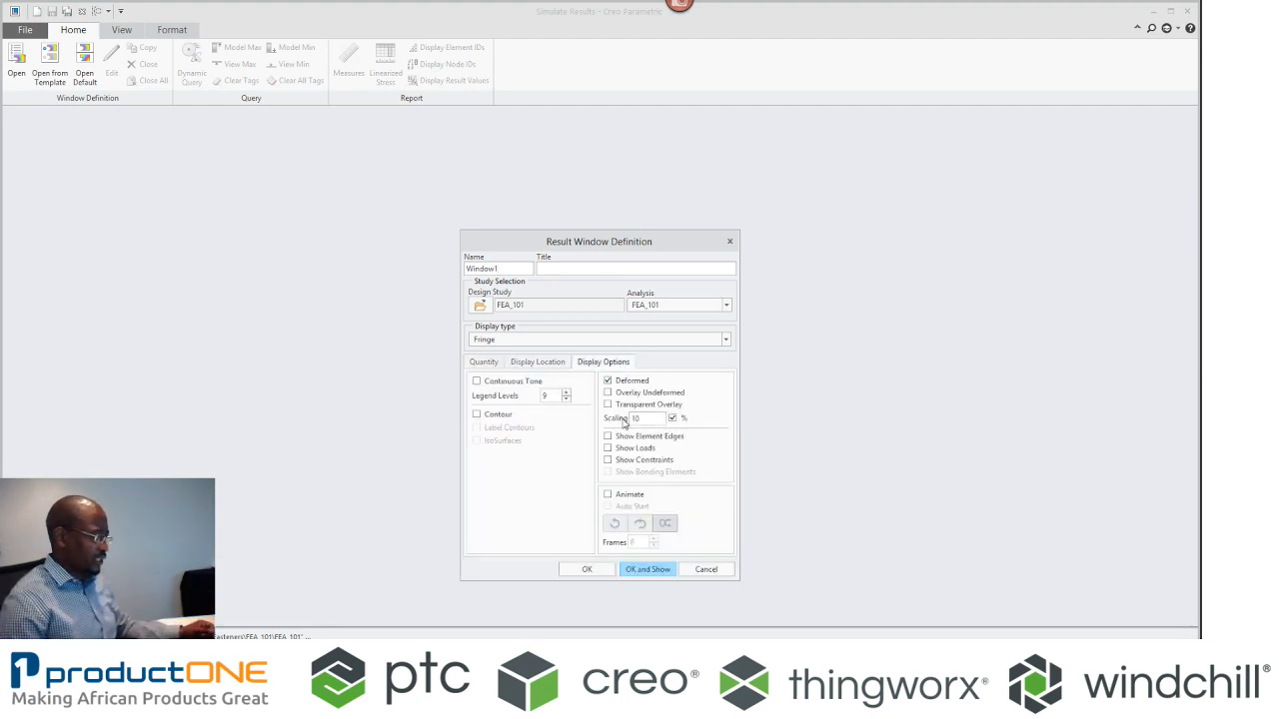
click(607, 495)
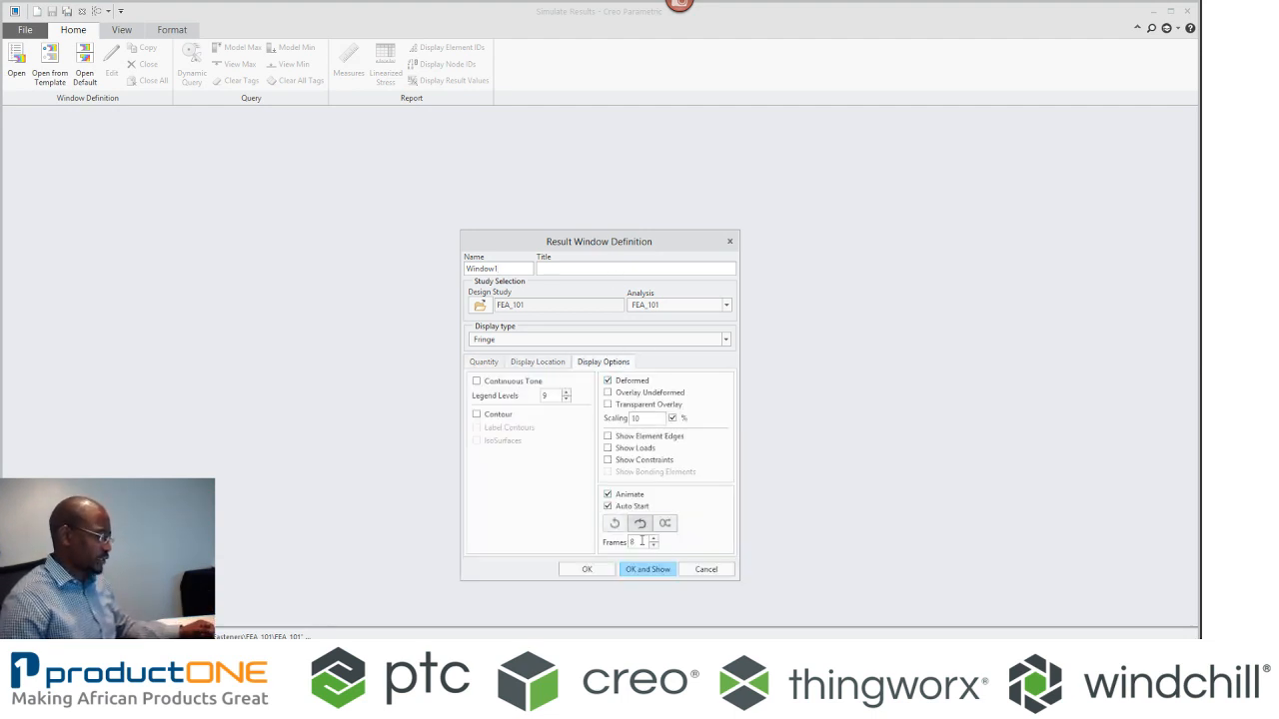
click(647, 567)
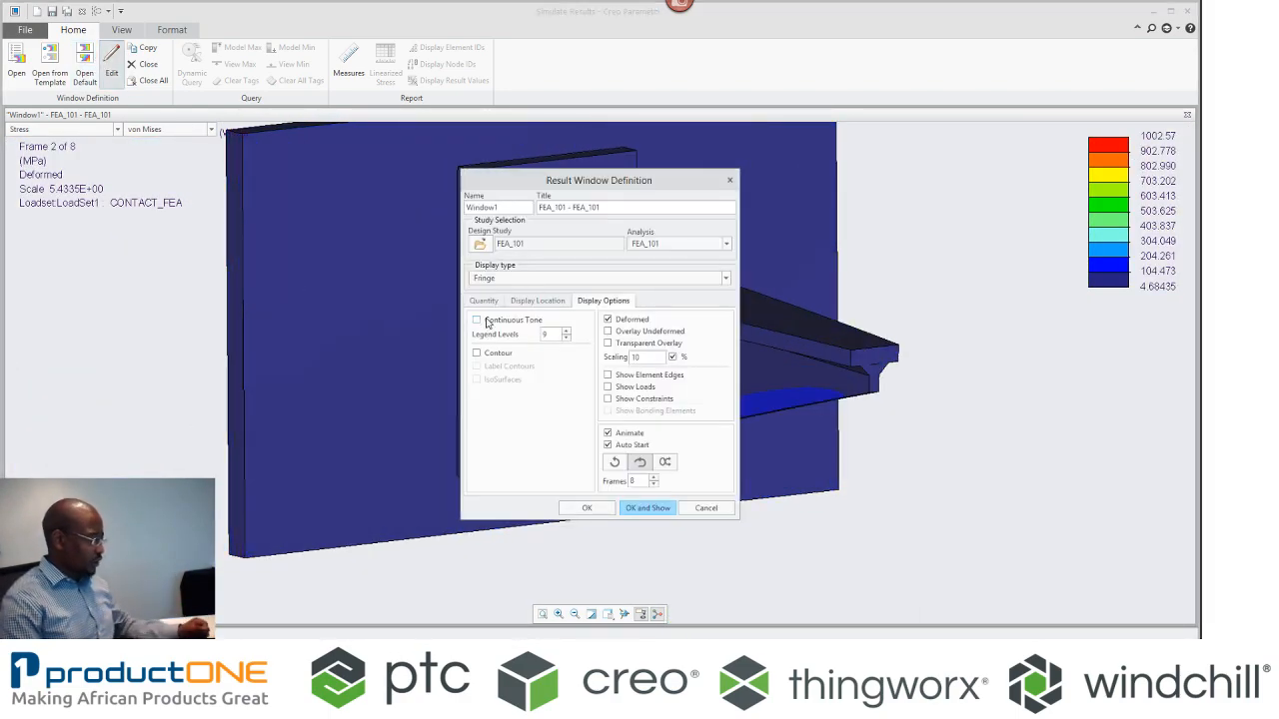
click(477, 319)
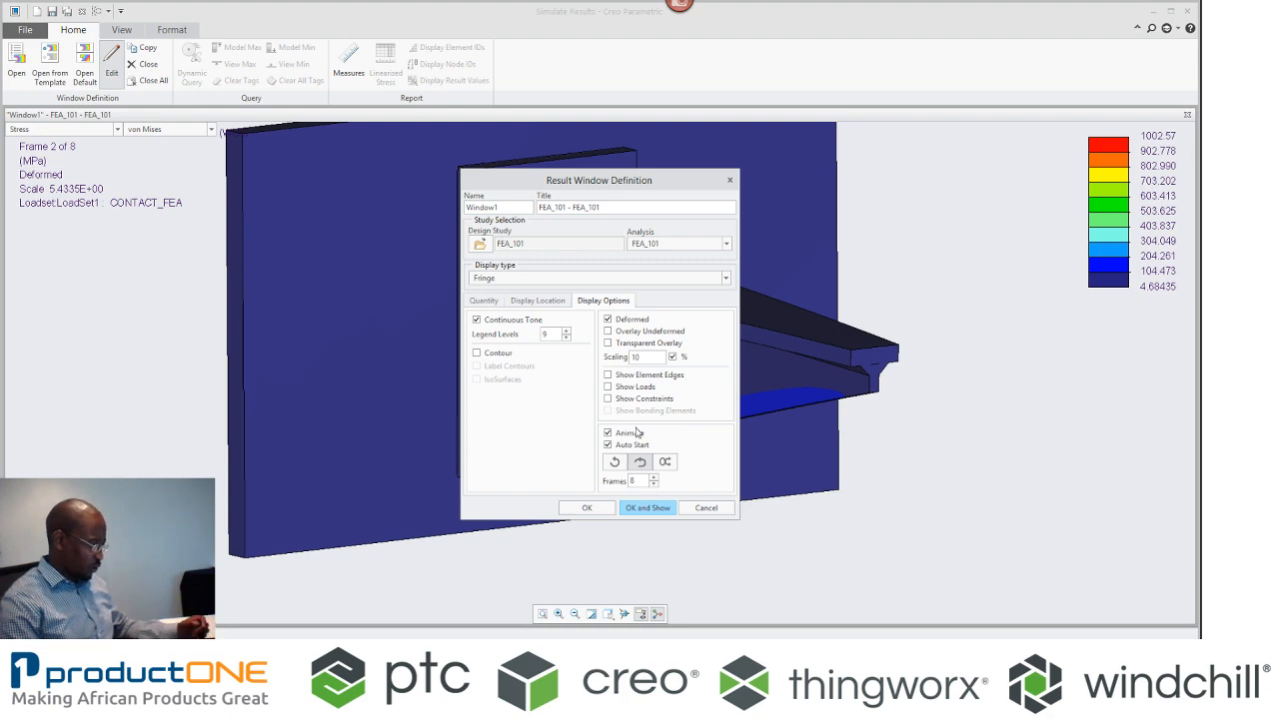
click(647, 508)
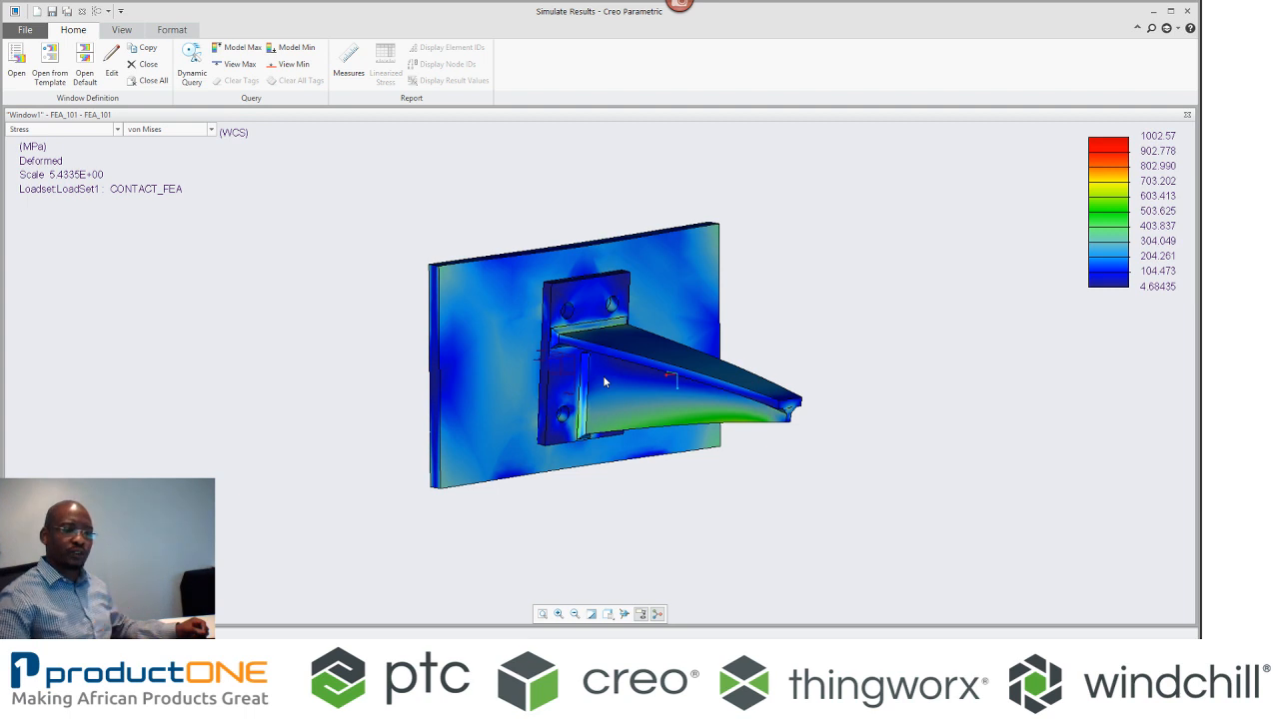
mouse_move(709, 407)
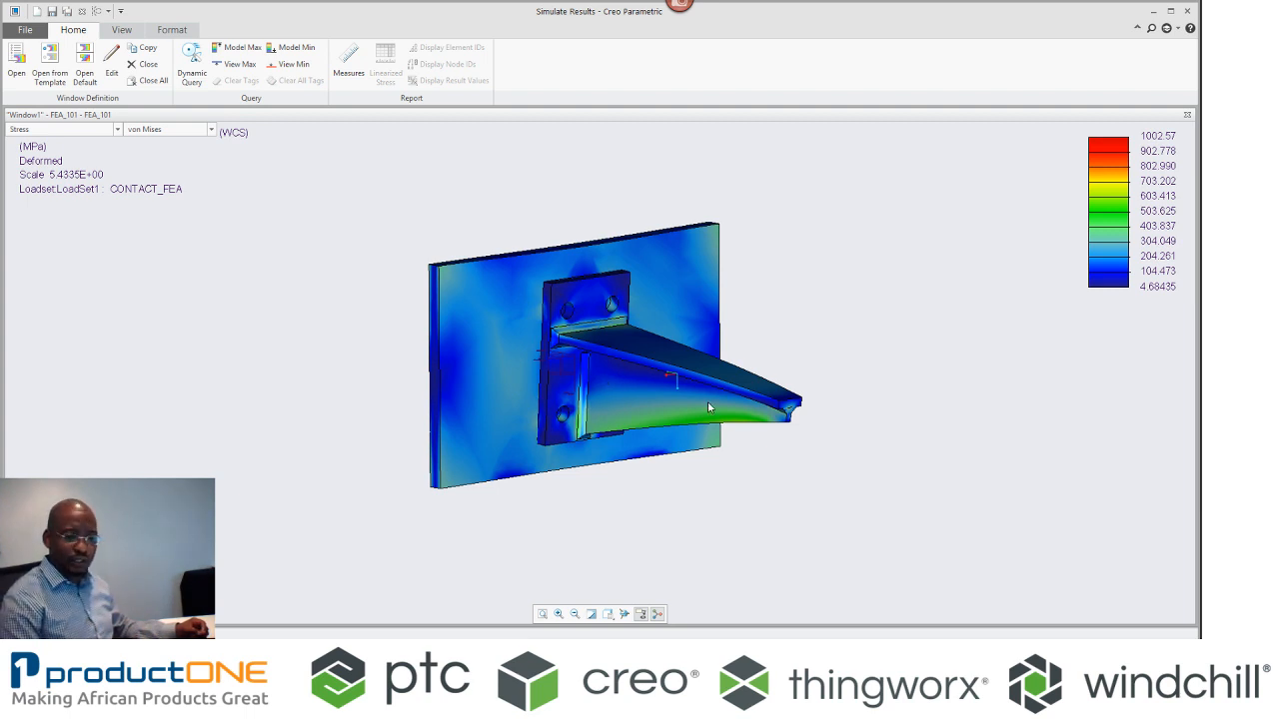